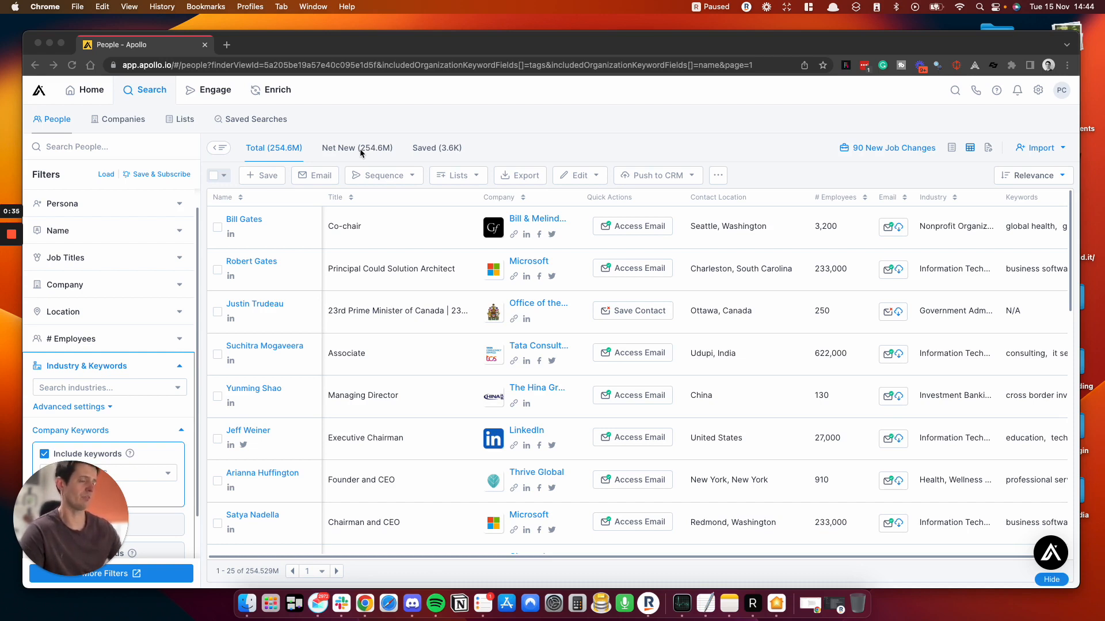
mouse_move(240, 332)
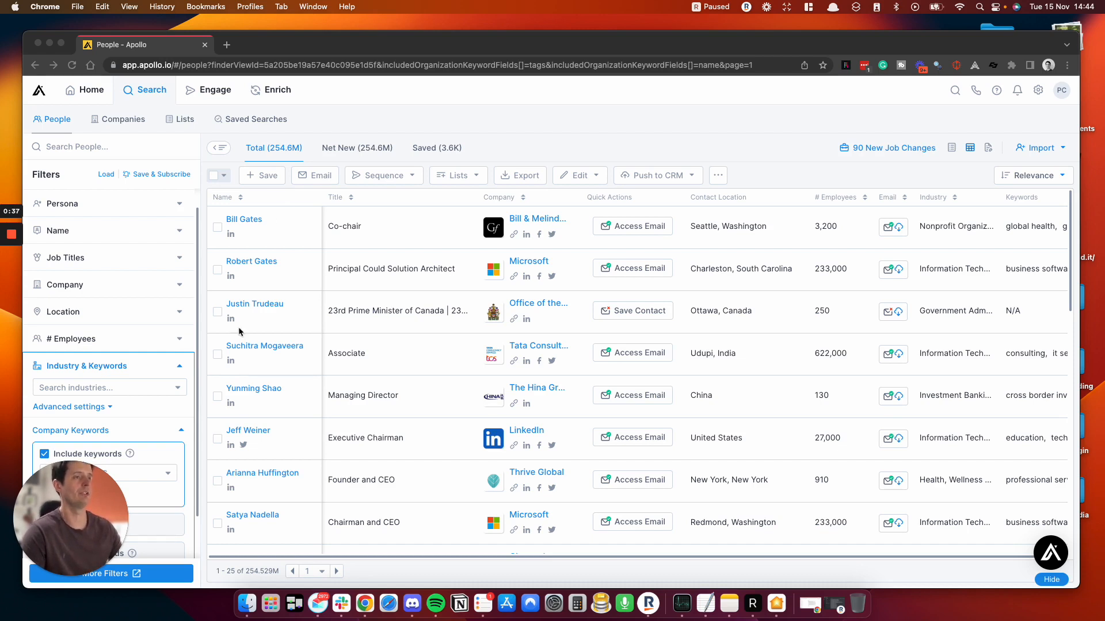
mouse_move(187, 263)
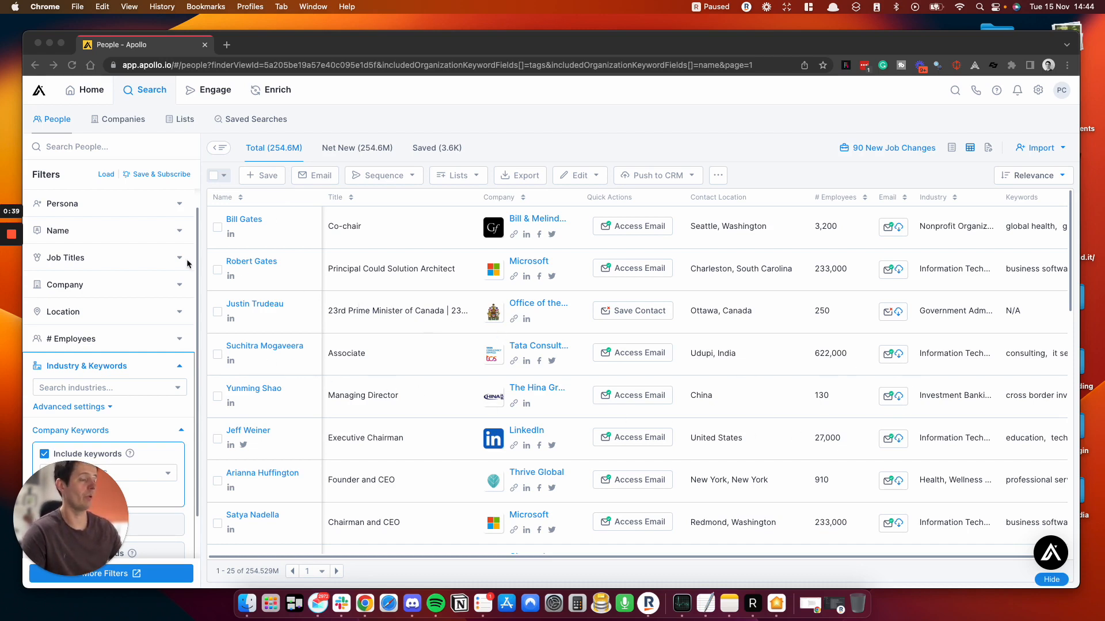
mouse_move(828, 556)
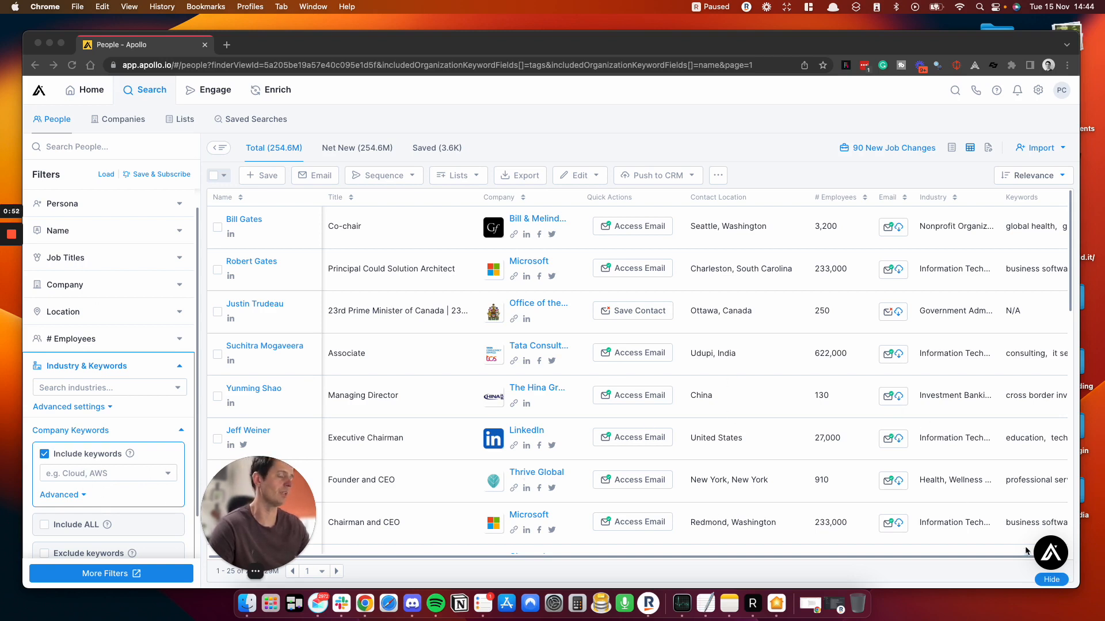
mouse_move(582, 326)
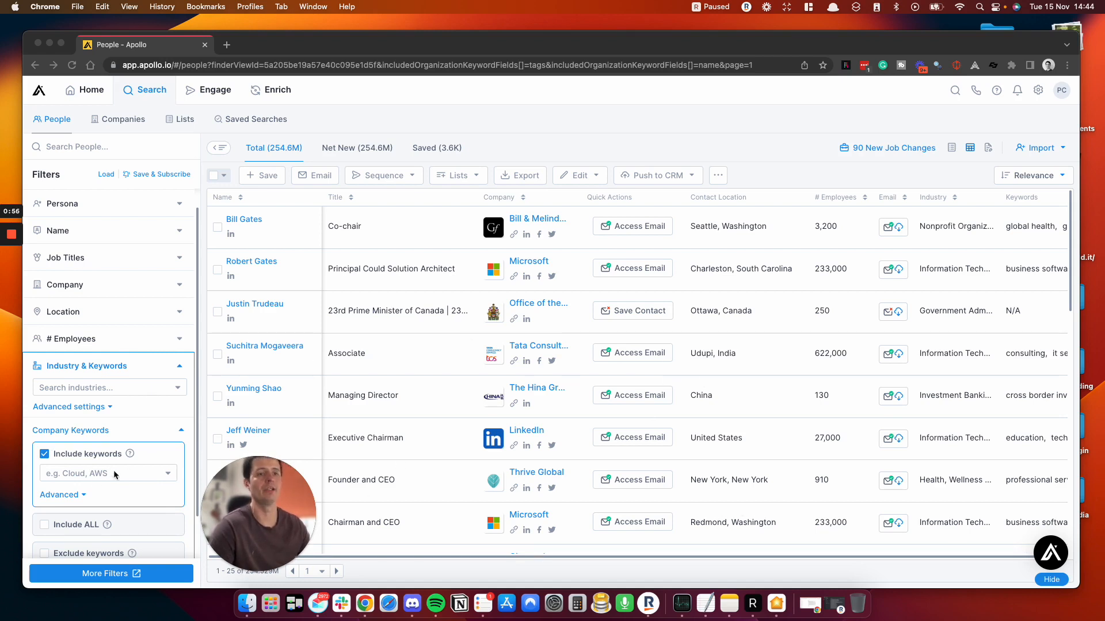
Add 'crm' as an included company keyword in Industry & Keywords
click(104, 473)
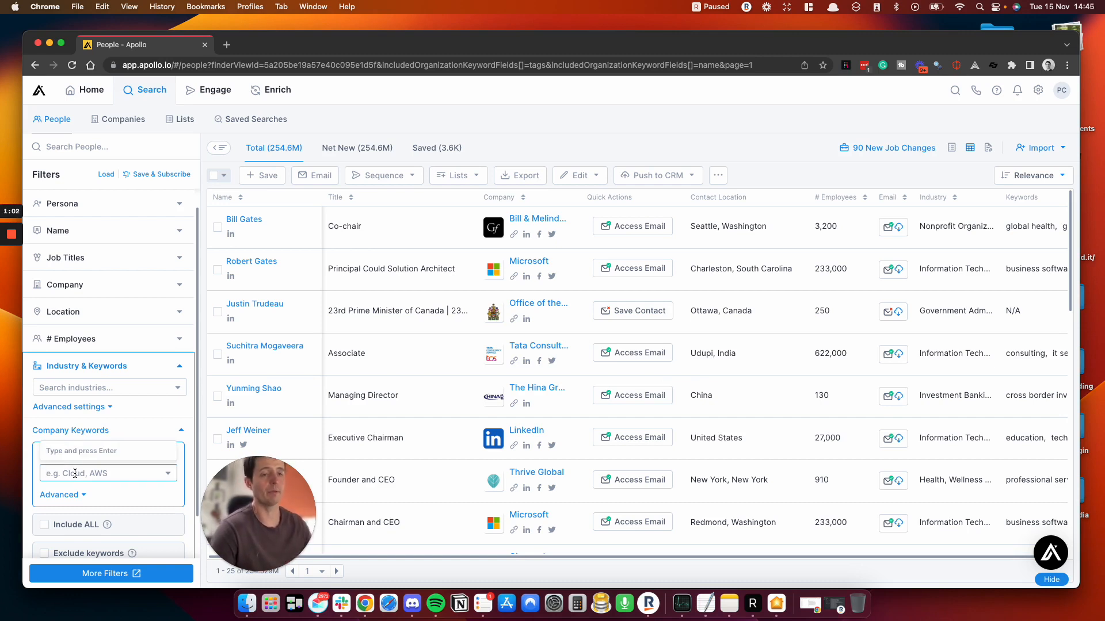
click(44, 453)
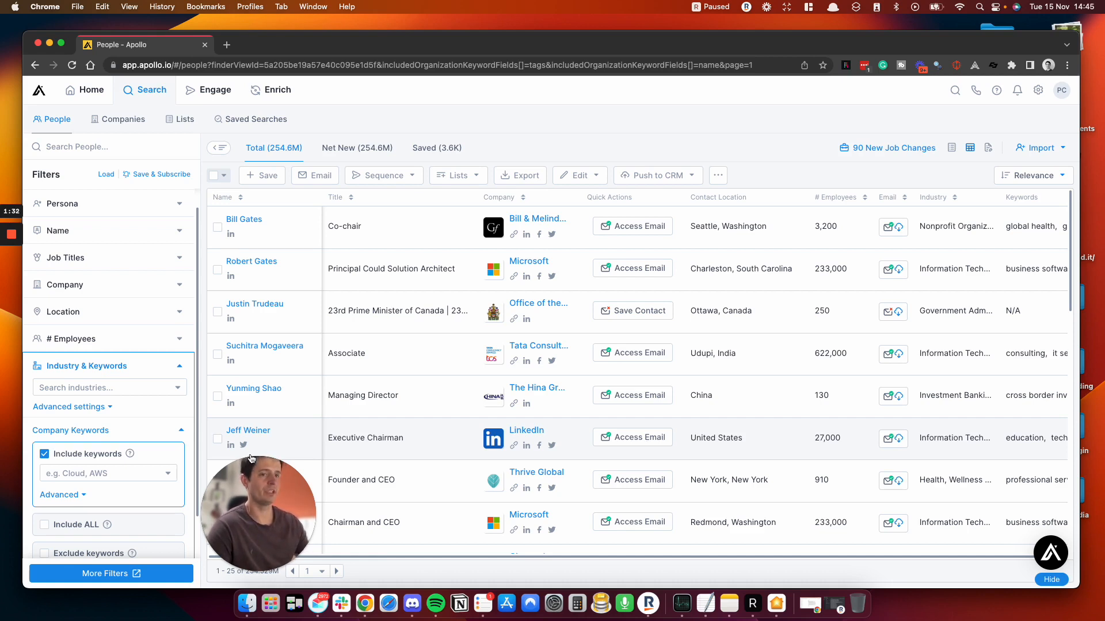
mouse_move(78, 340)
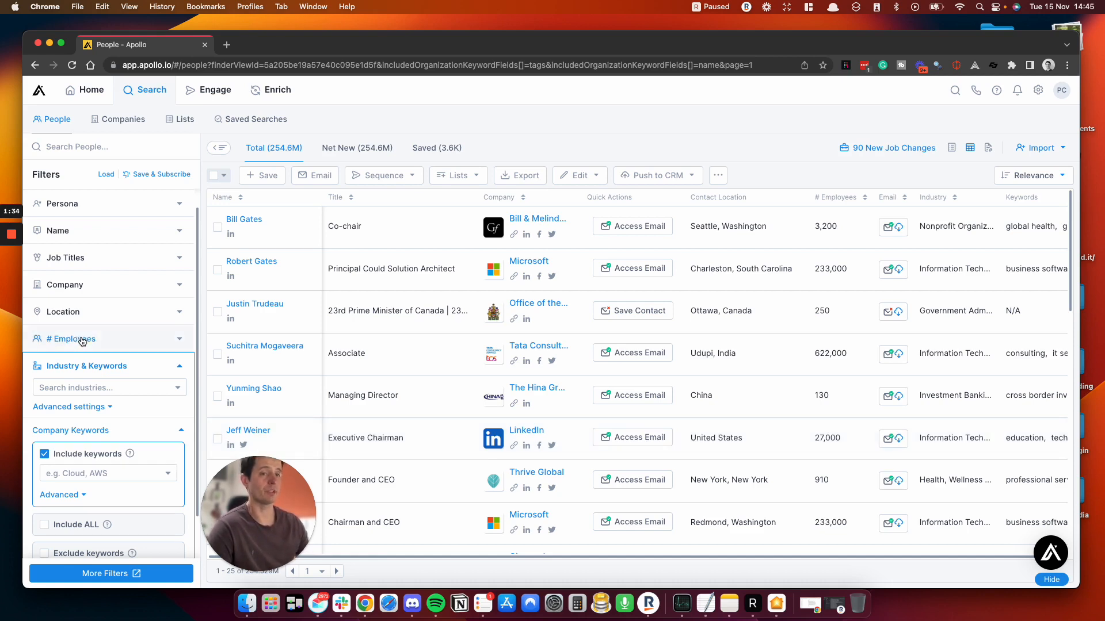
click(109, 388)
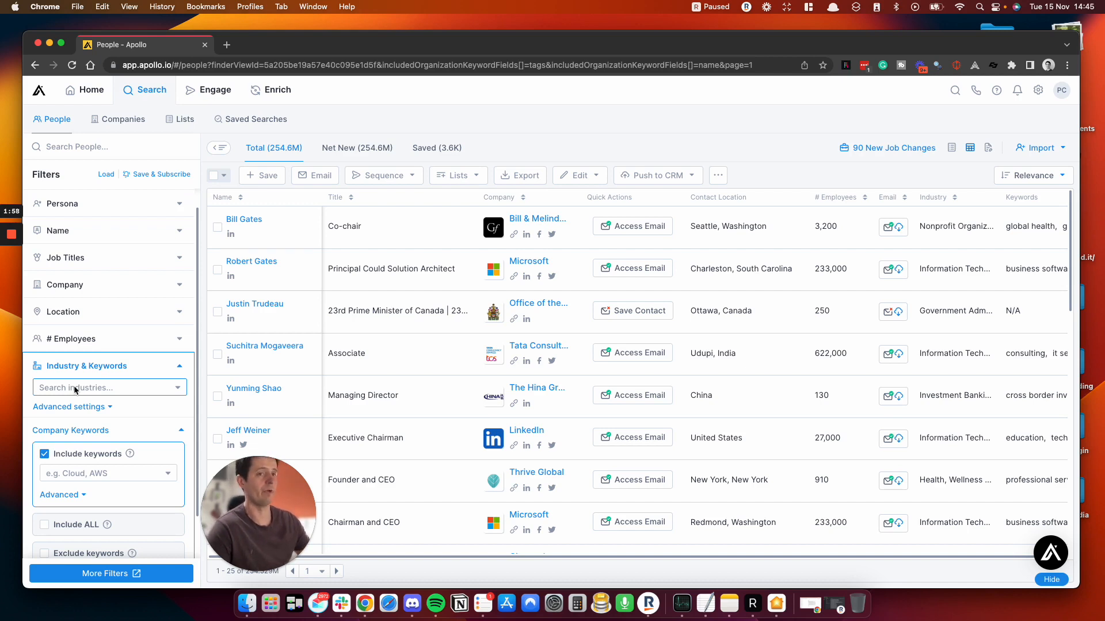
click(108, 388)
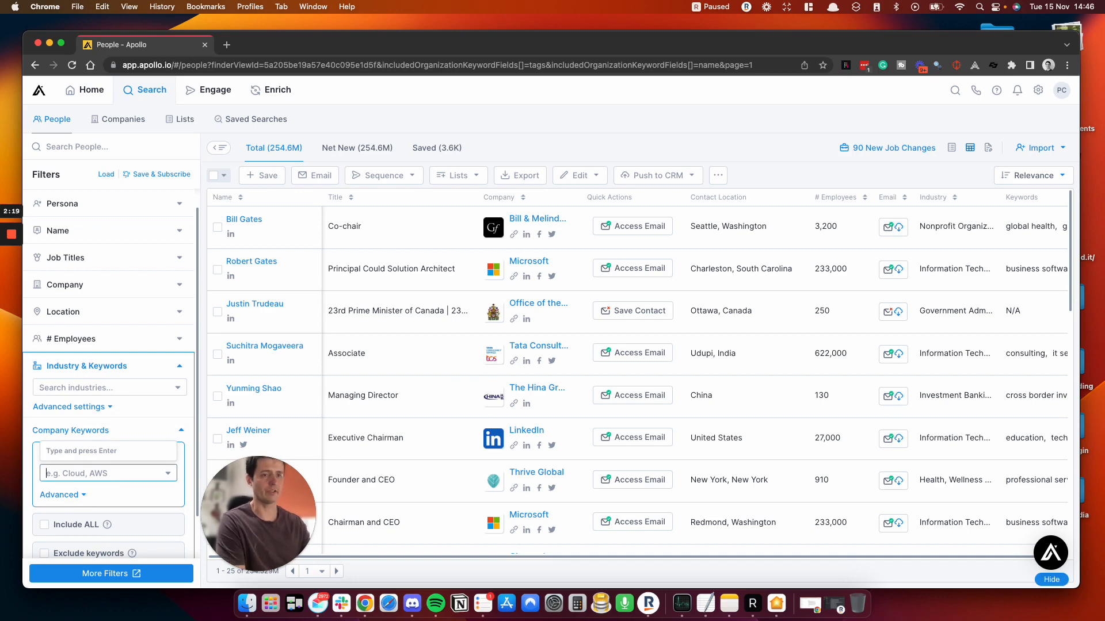
text(crm)
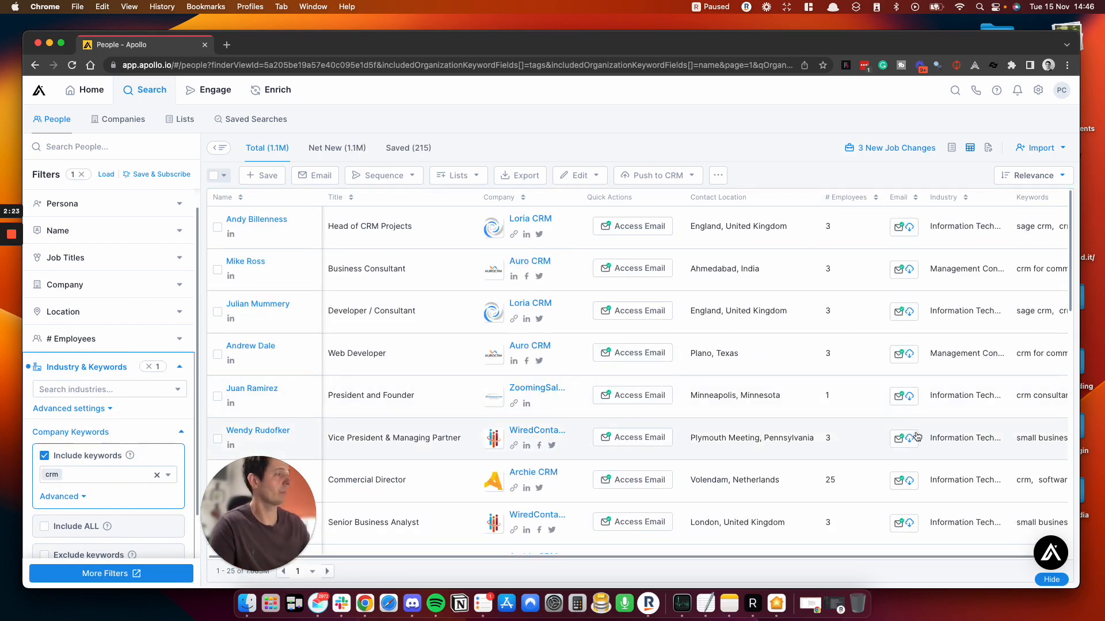
mouse_move(336, 156)
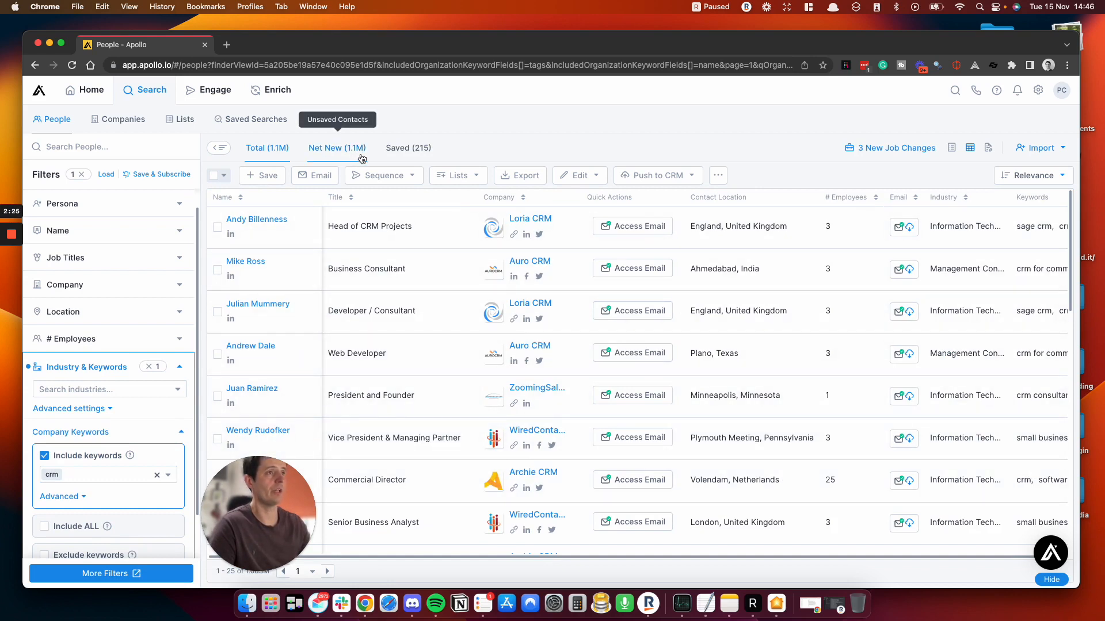
mouse_move(344, 159)
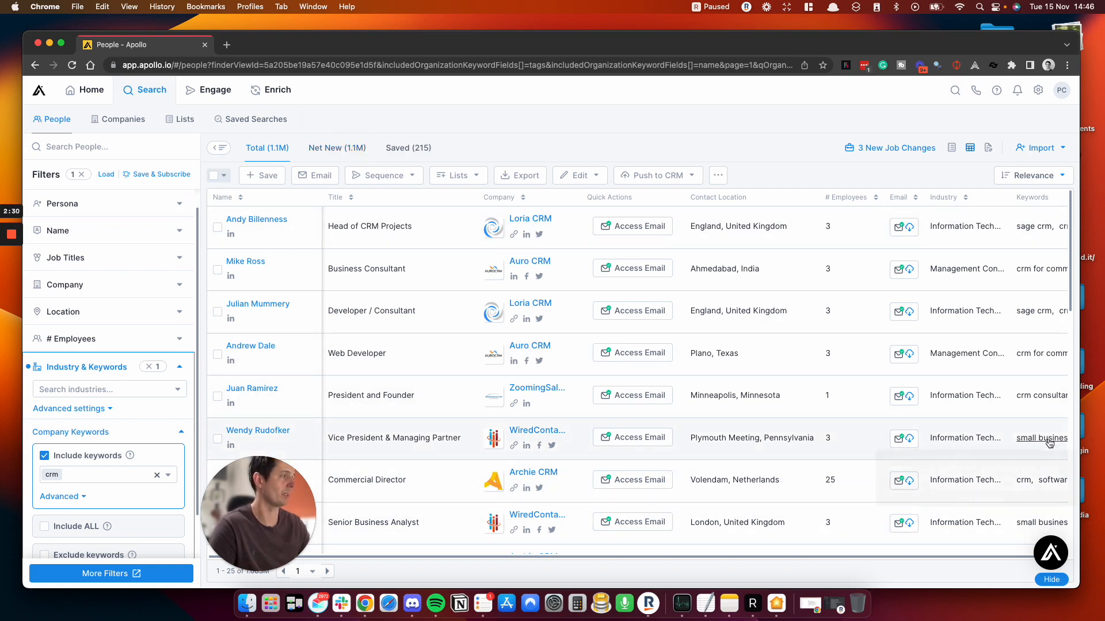
mouse_move(1048, 441)
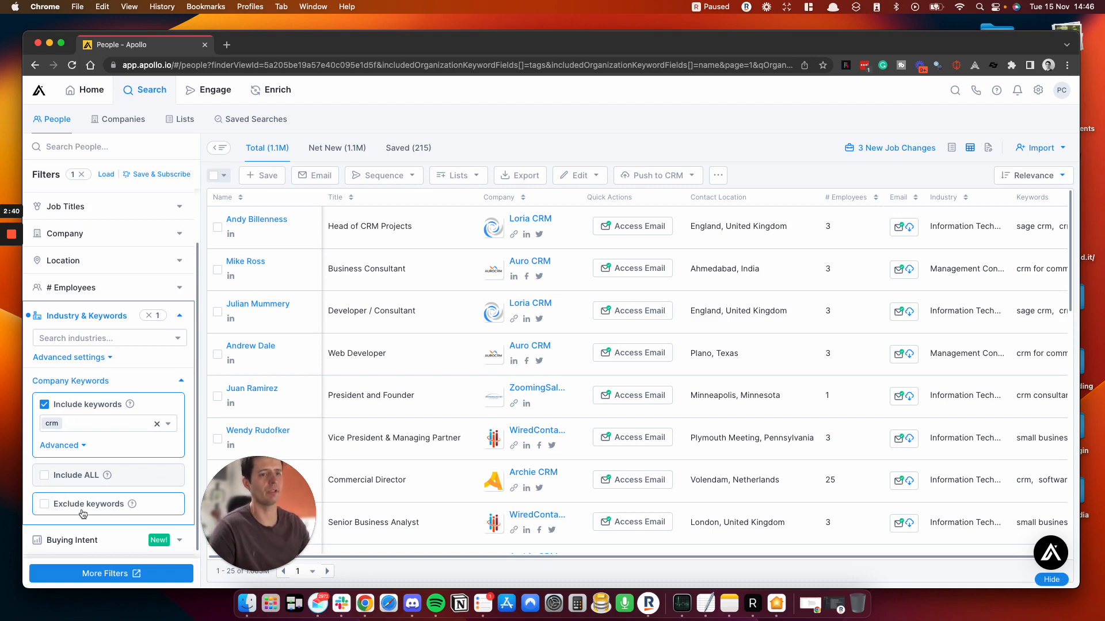
Include WordPress.org, Wordpress.com and Wordpress VIP in the Technologies filter
scroll(down, 3)
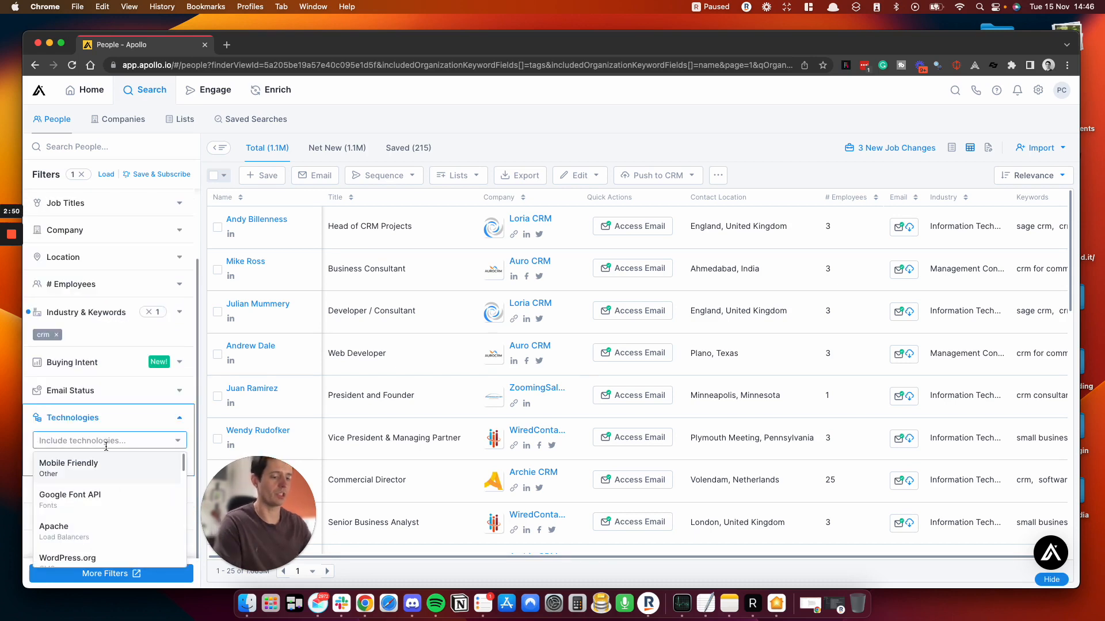
text(word)
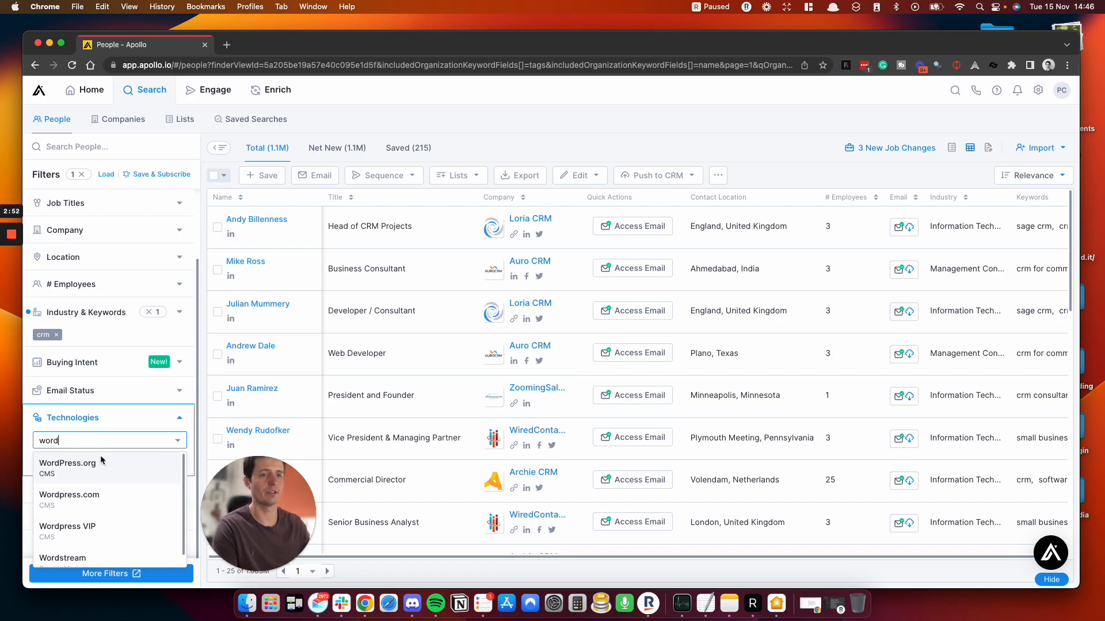
click(67, 463)
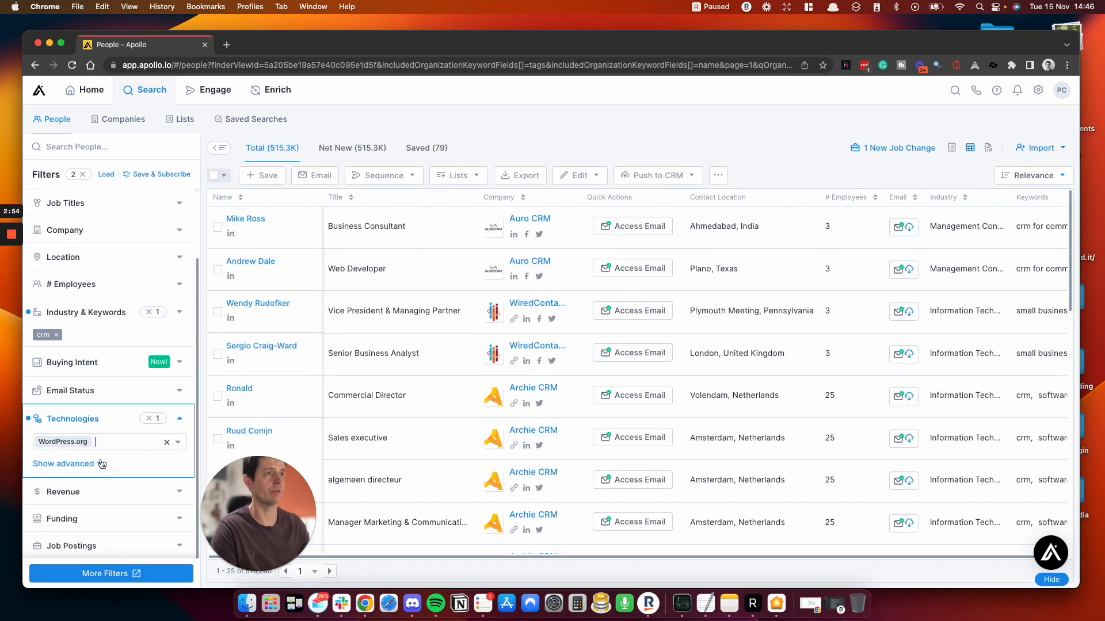
click(109, 442)
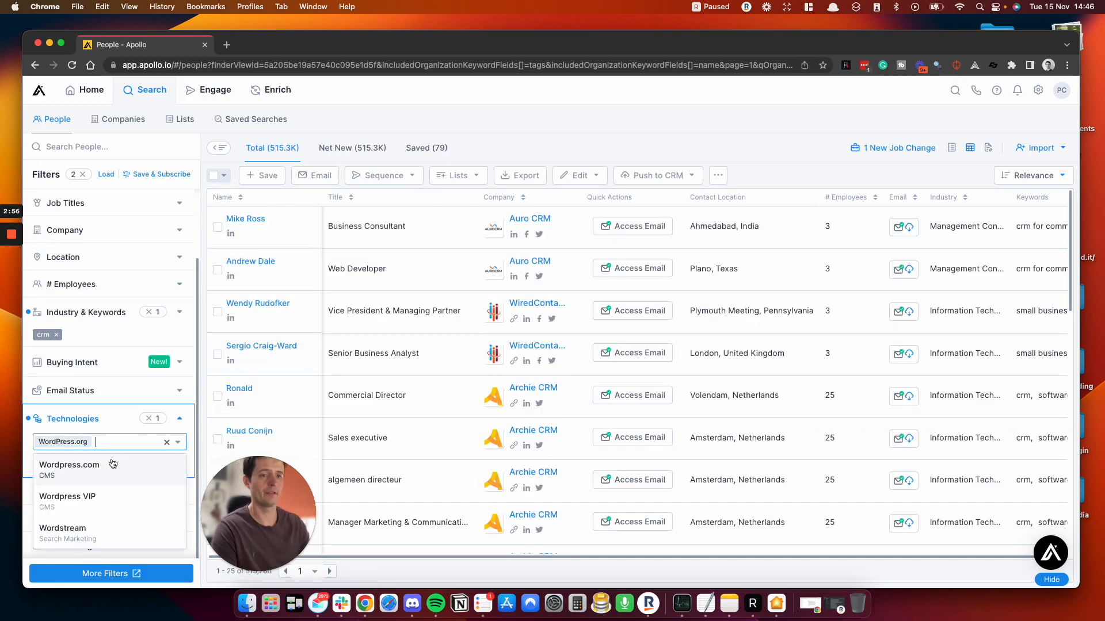
text(word)
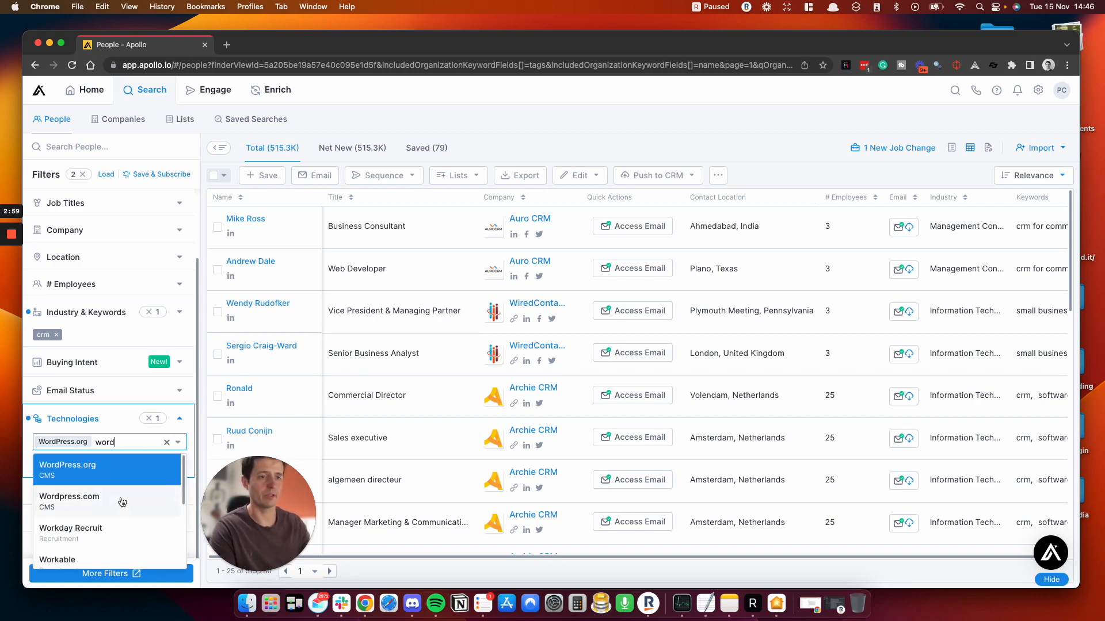
click(69, 497)
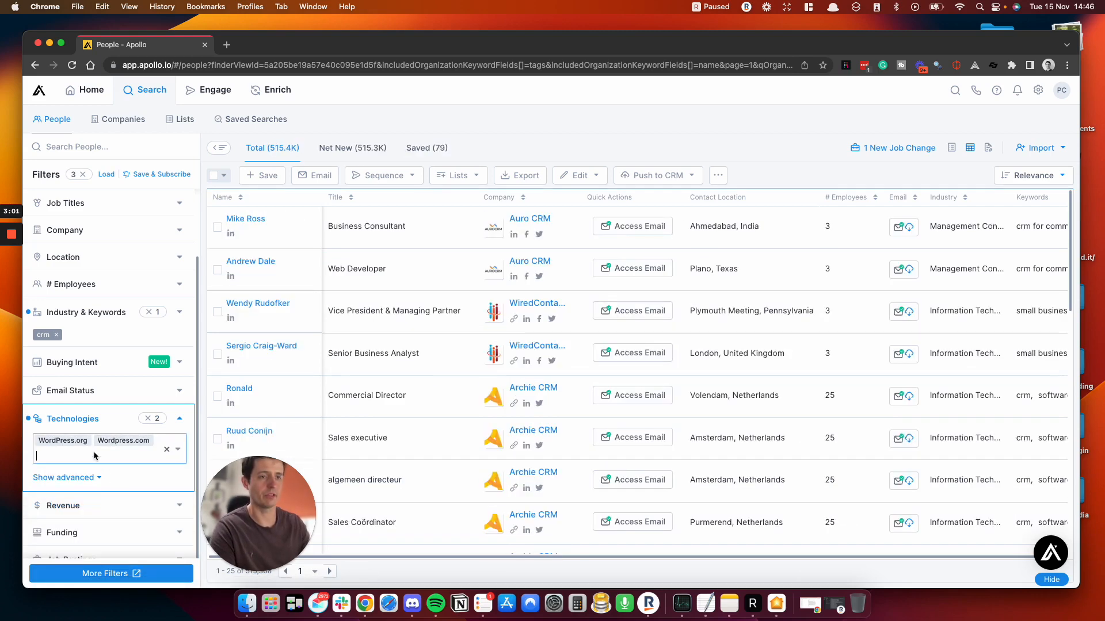
text(word)
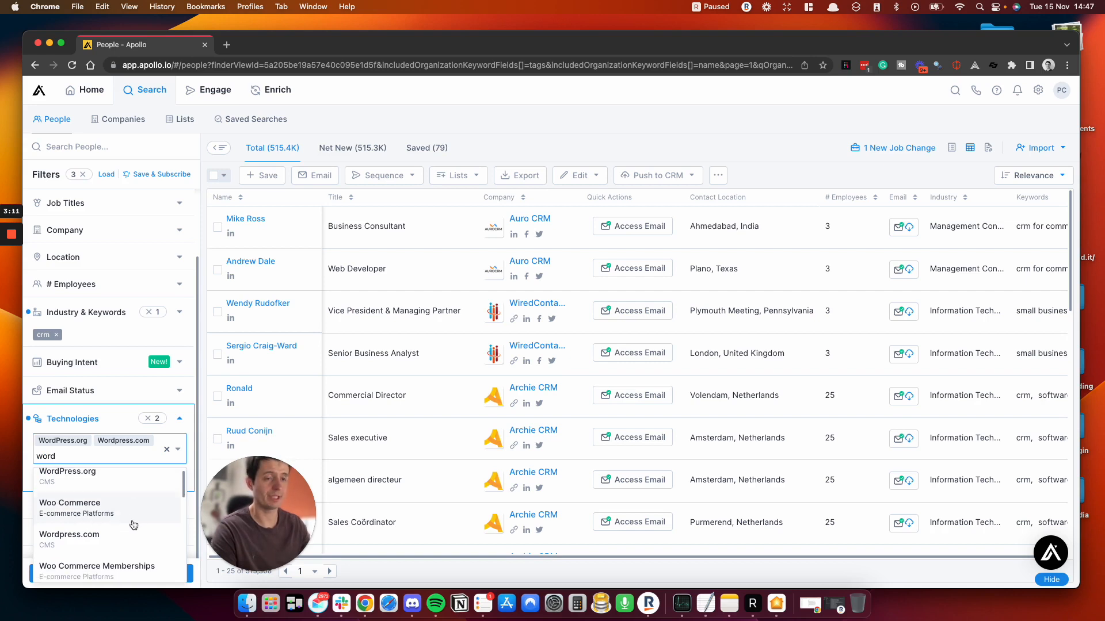
scroll(down, 3)
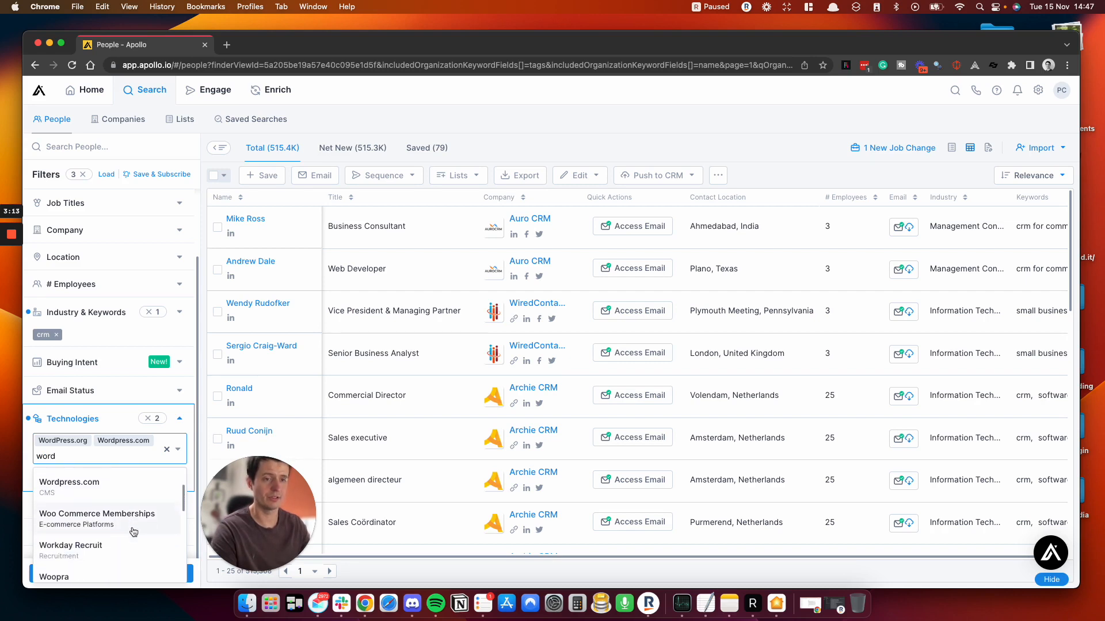
scroll(down, 3)
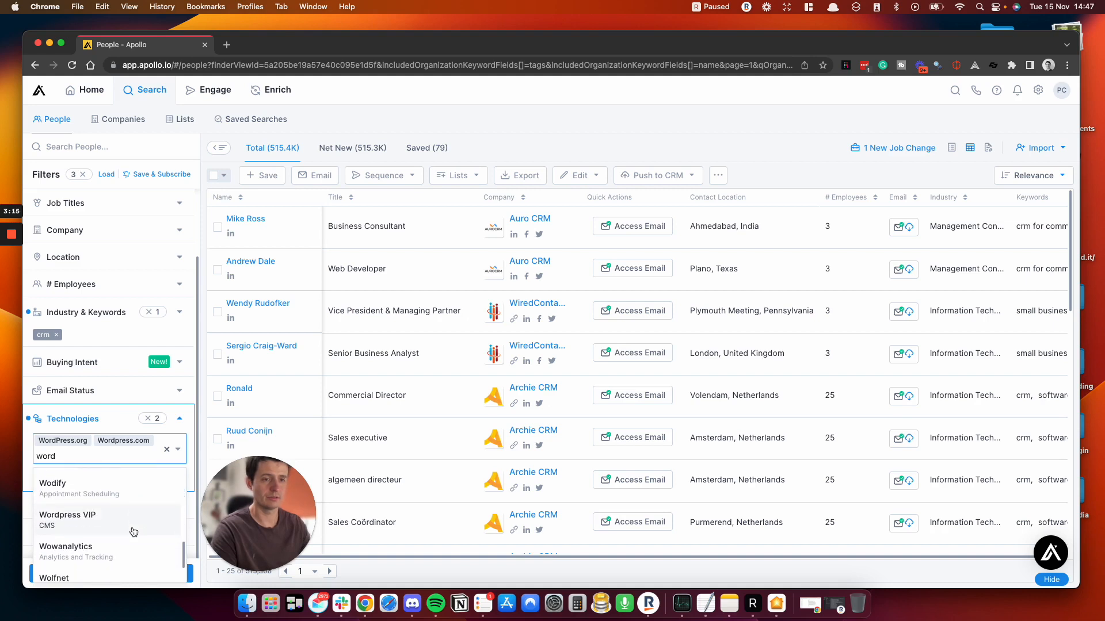
scroll(down, 3)
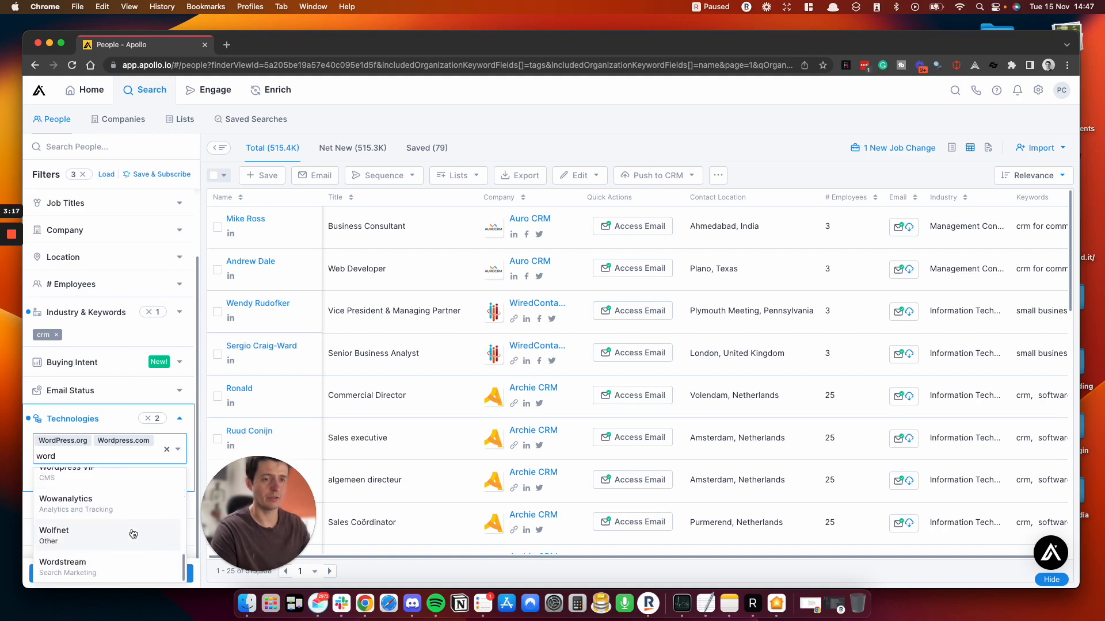
click(67, 469)
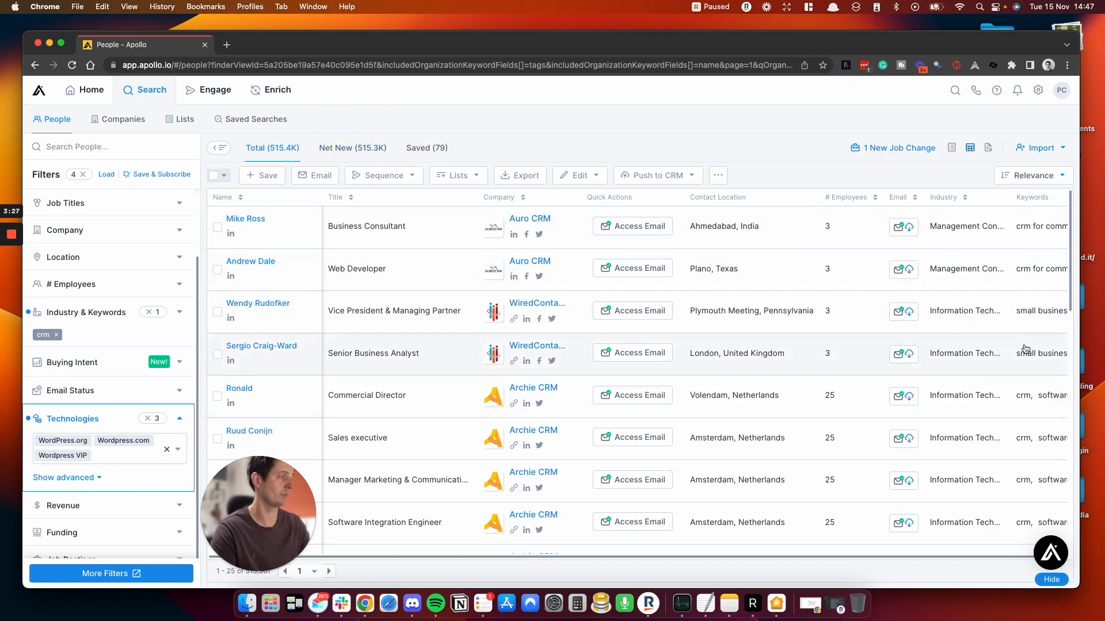
mouse_move(1021, 354)
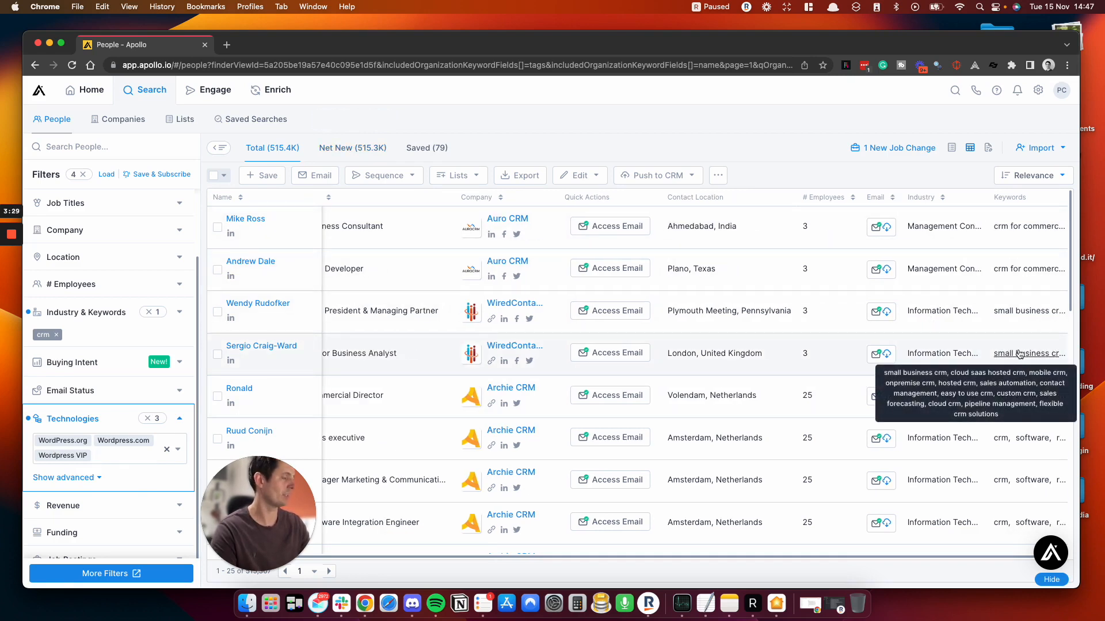
mouse_move(206, 445)
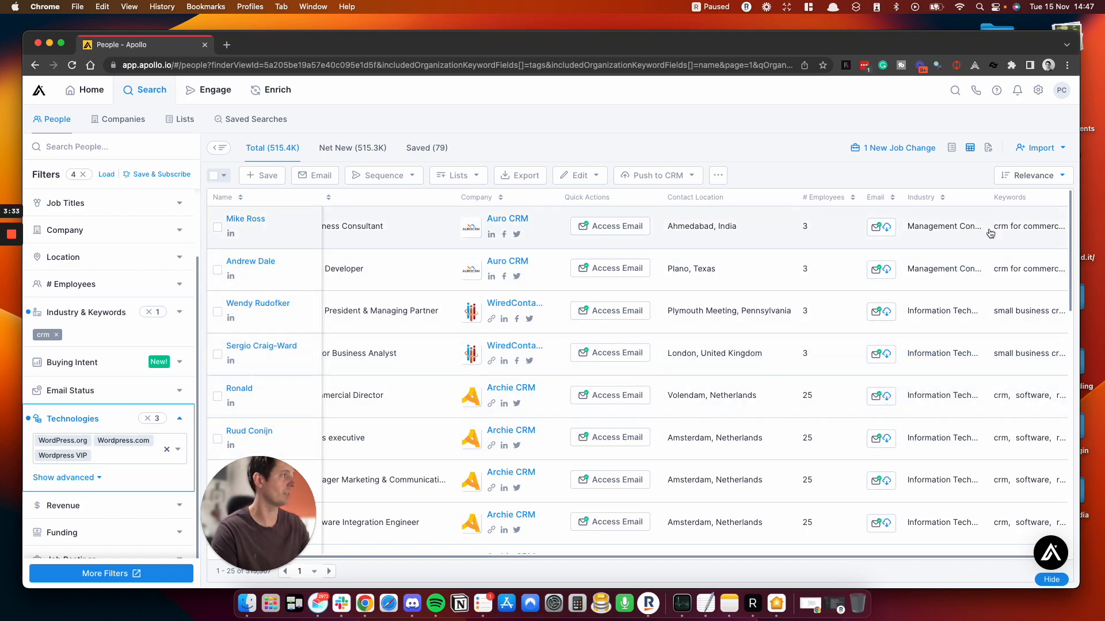
mouse_move(1008, 227)
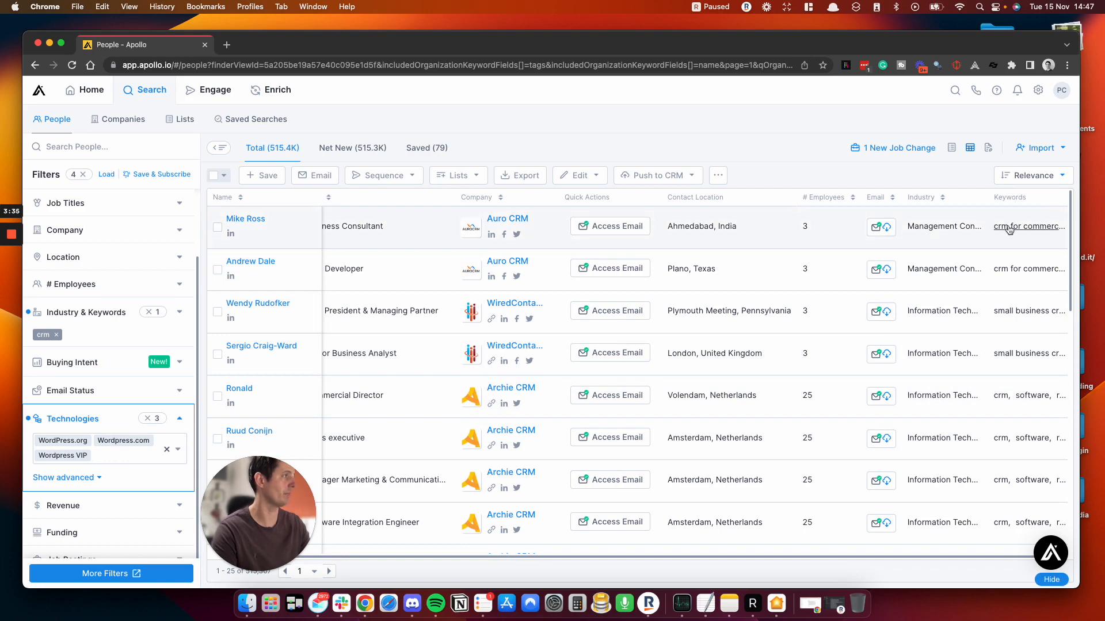
mouse_move(1009, 228)
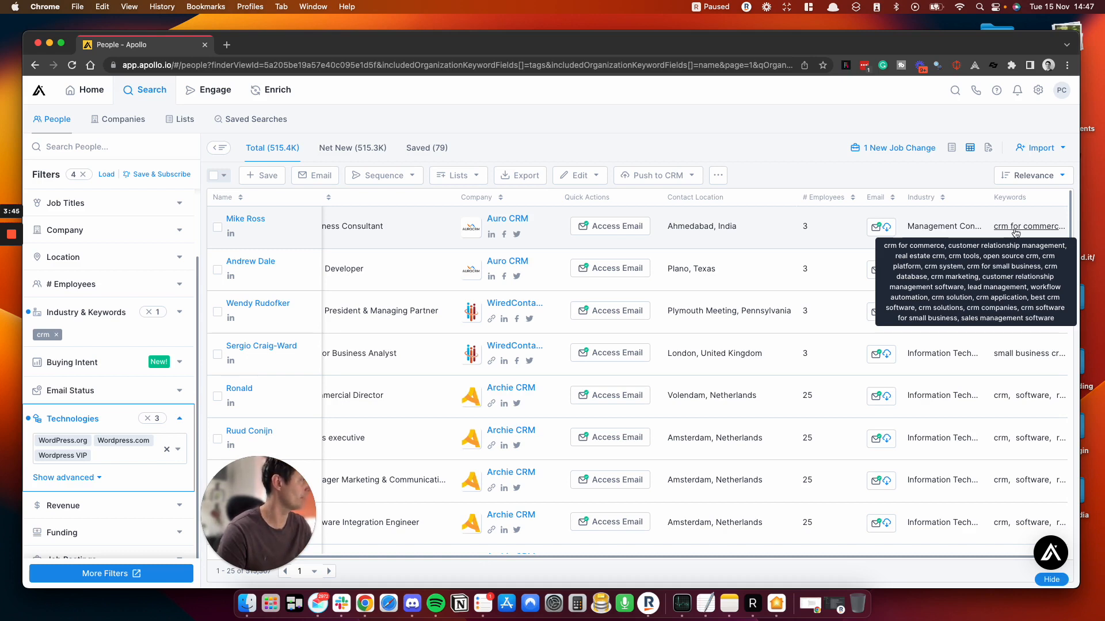
mouse_move(91, 339)
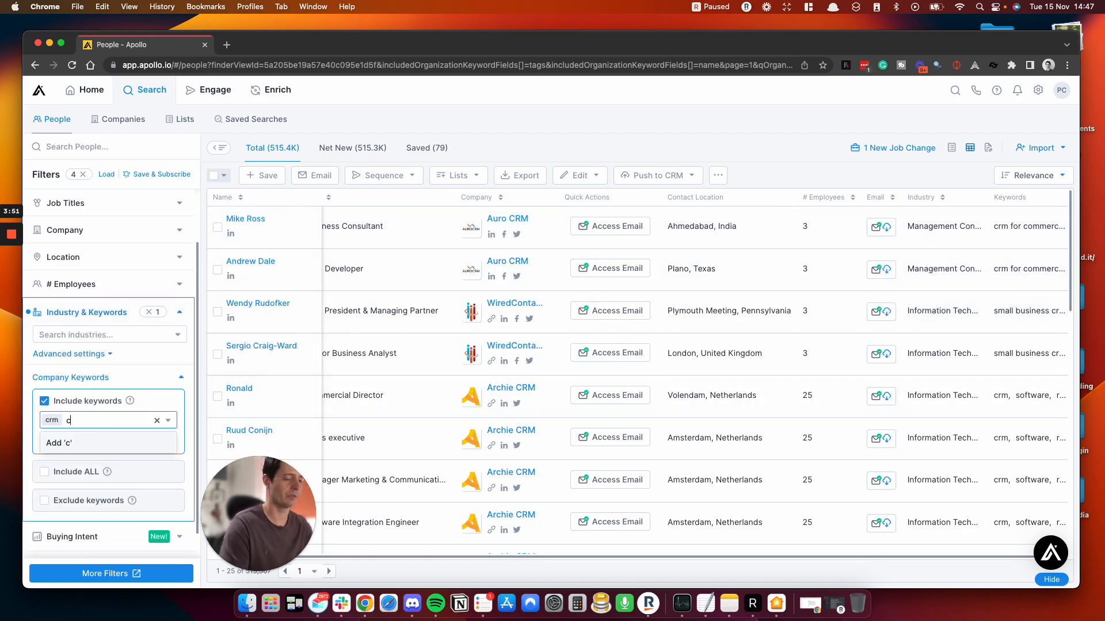
Add the 'crm tools' company keyword and apply the Owner/Founder - UK persona
text(crm tools)
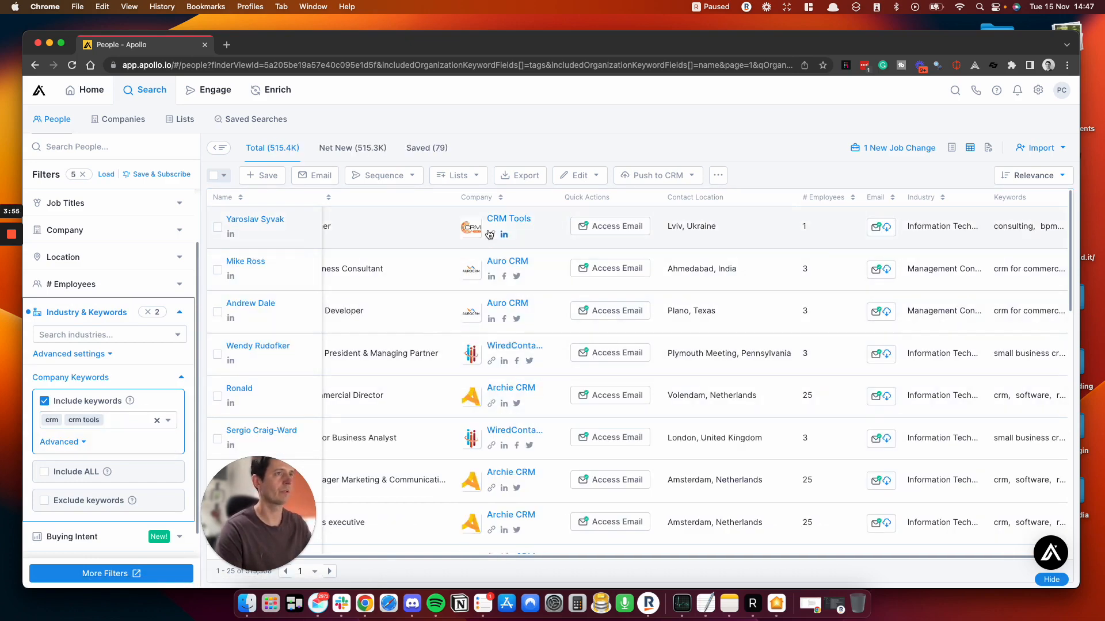
mouse_move(726, 441)
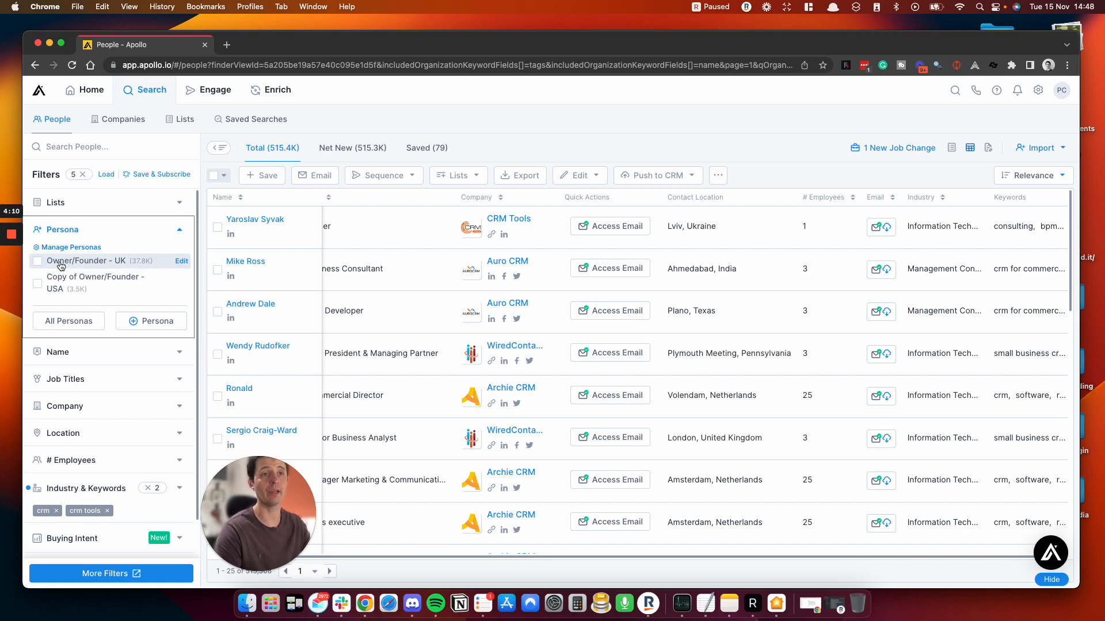
click(38, 262)
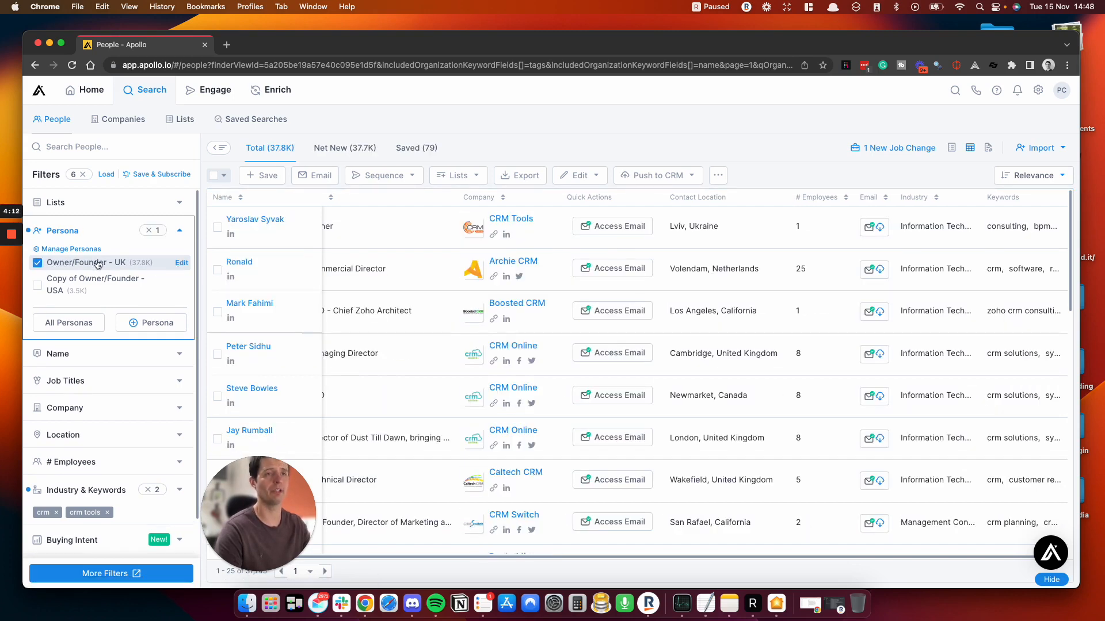
click(181, 262)
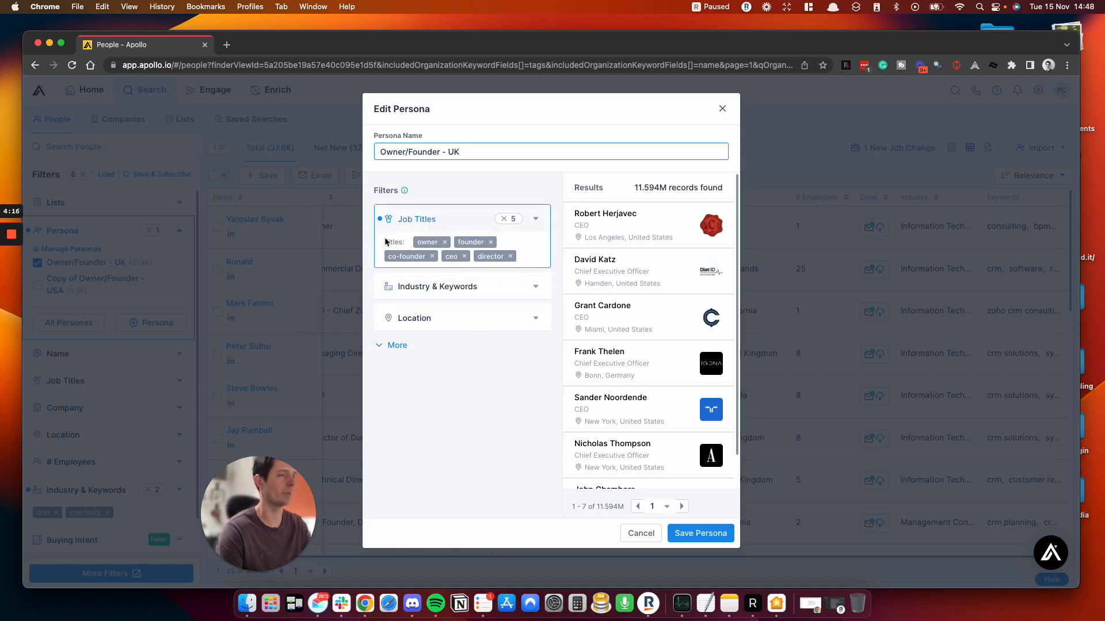
mouse_move(463, 253)
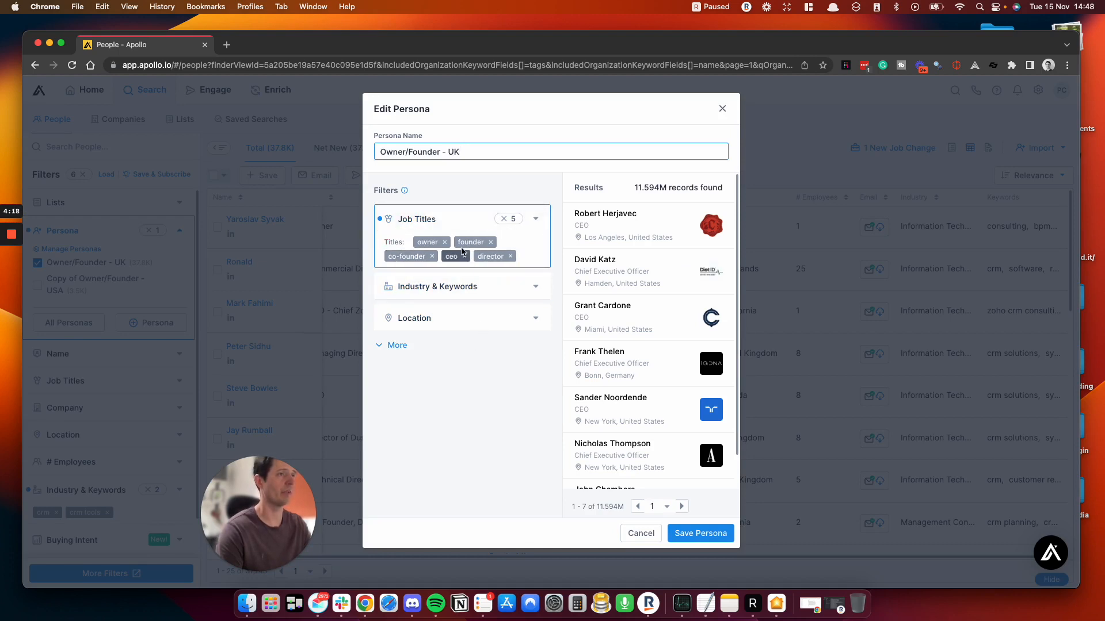
mouse_move(481, 268)
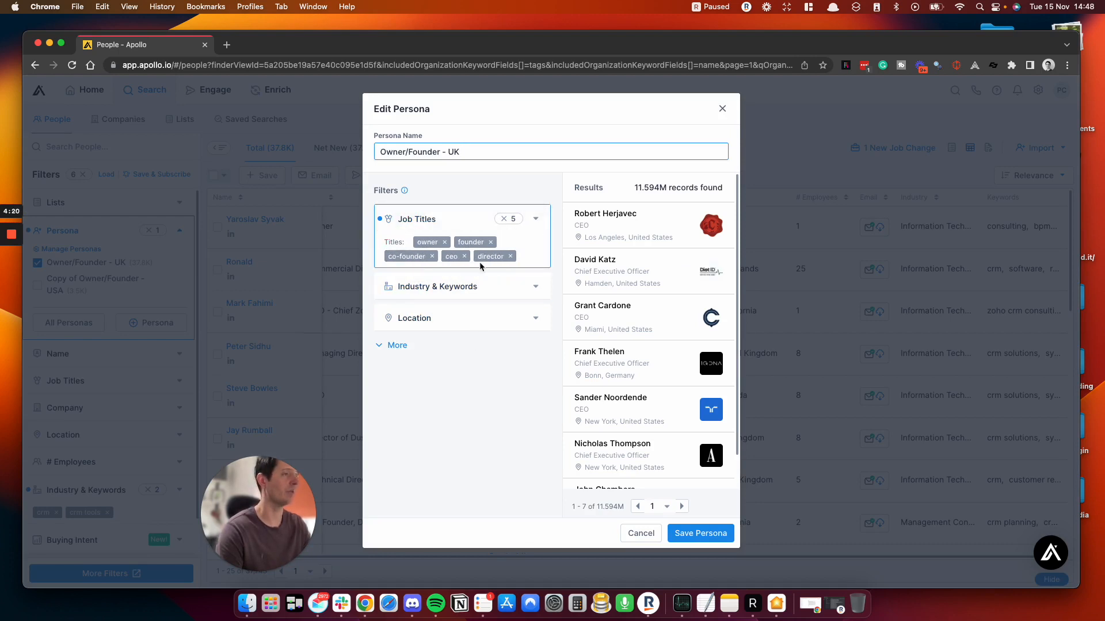
mouse_move(511, 274)
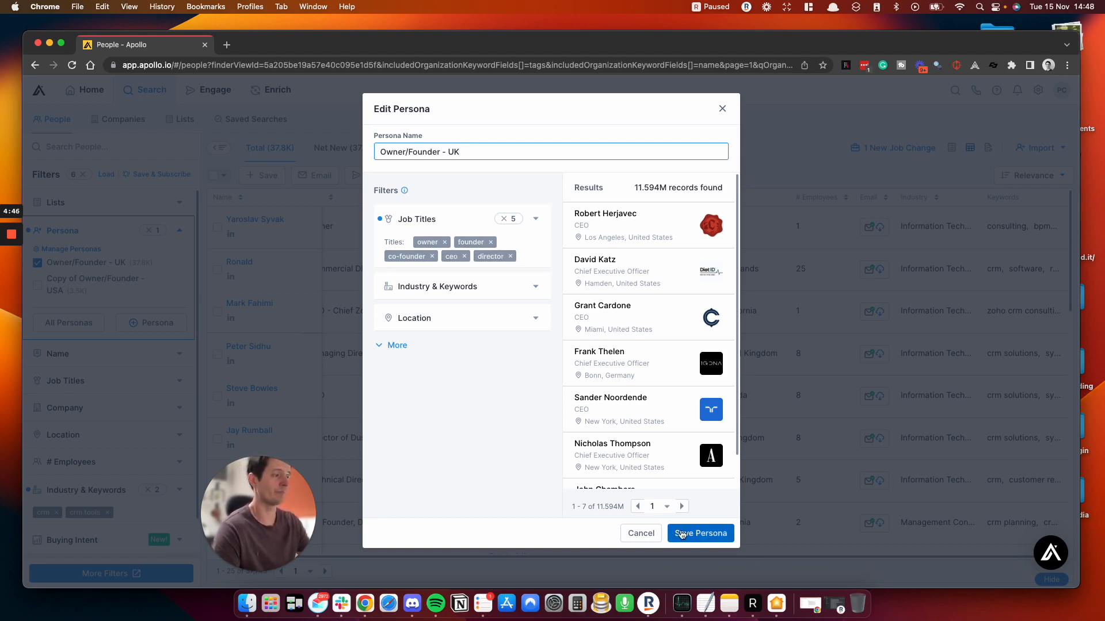
Save the Owner/Founder - UK persona with its job titles unchanged
click(700, 533)
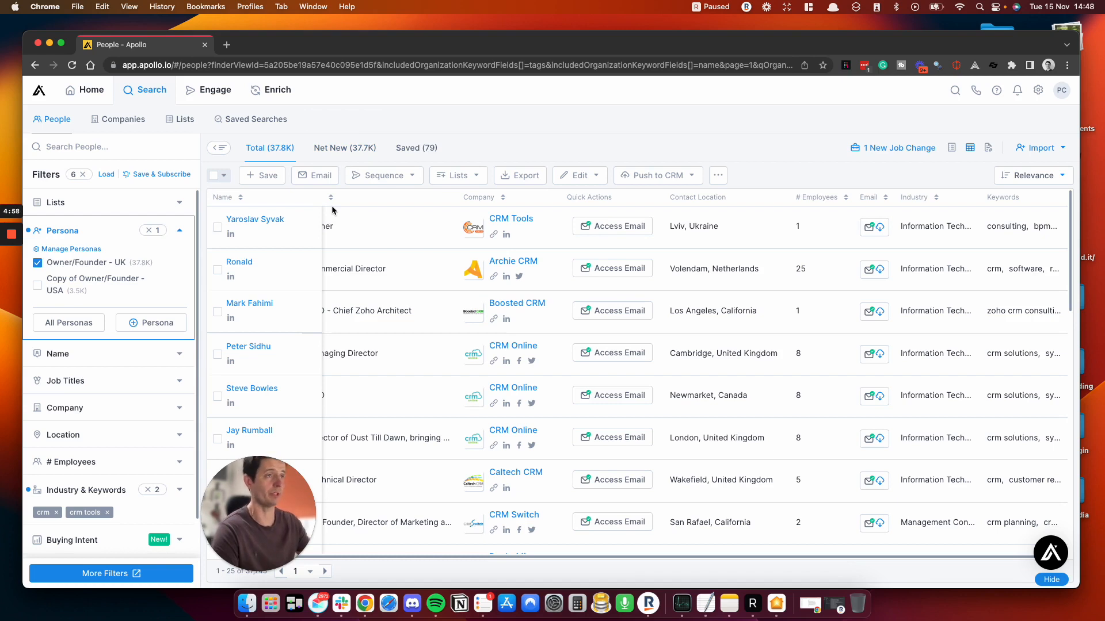
mouse_move(302, 115)
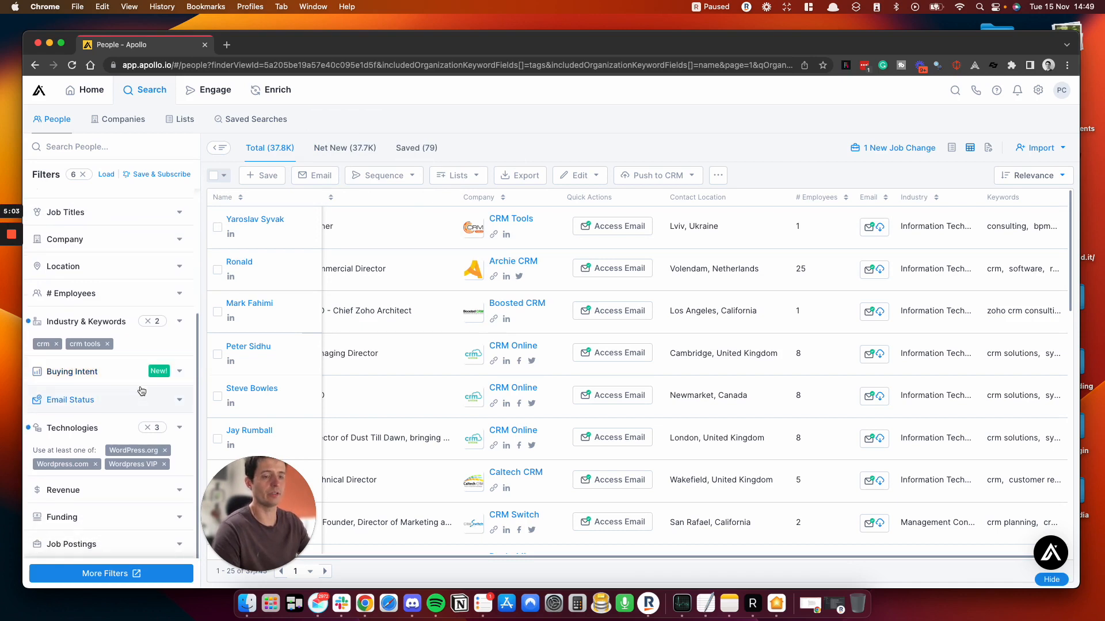
mouse_move(100, 431)
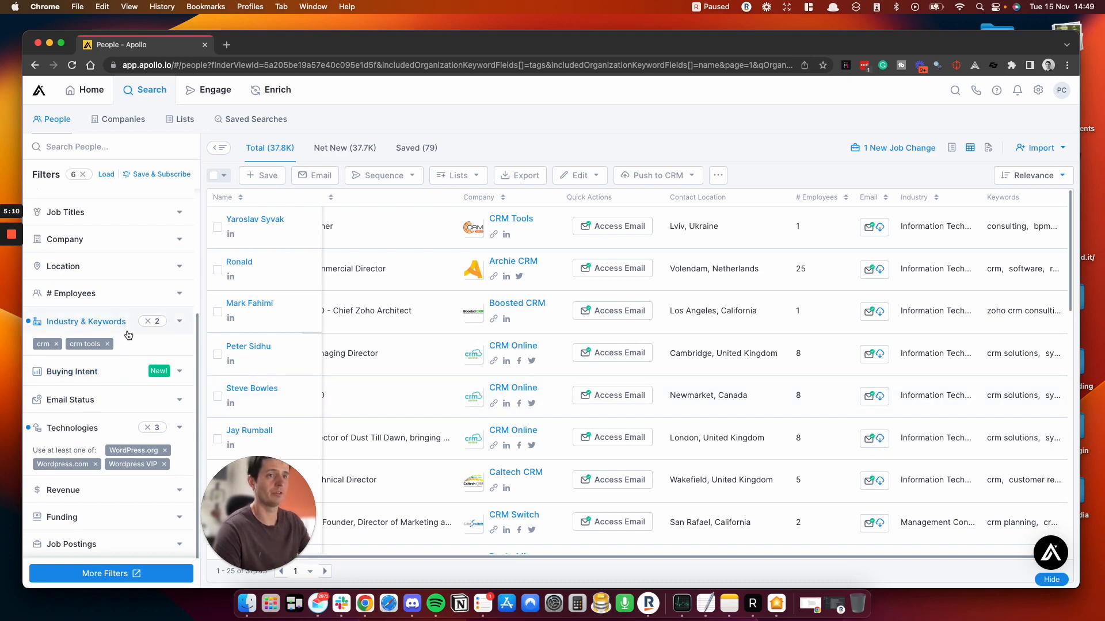
Enter 'crm solutions' as an additional included company keyword
click(86, 322)
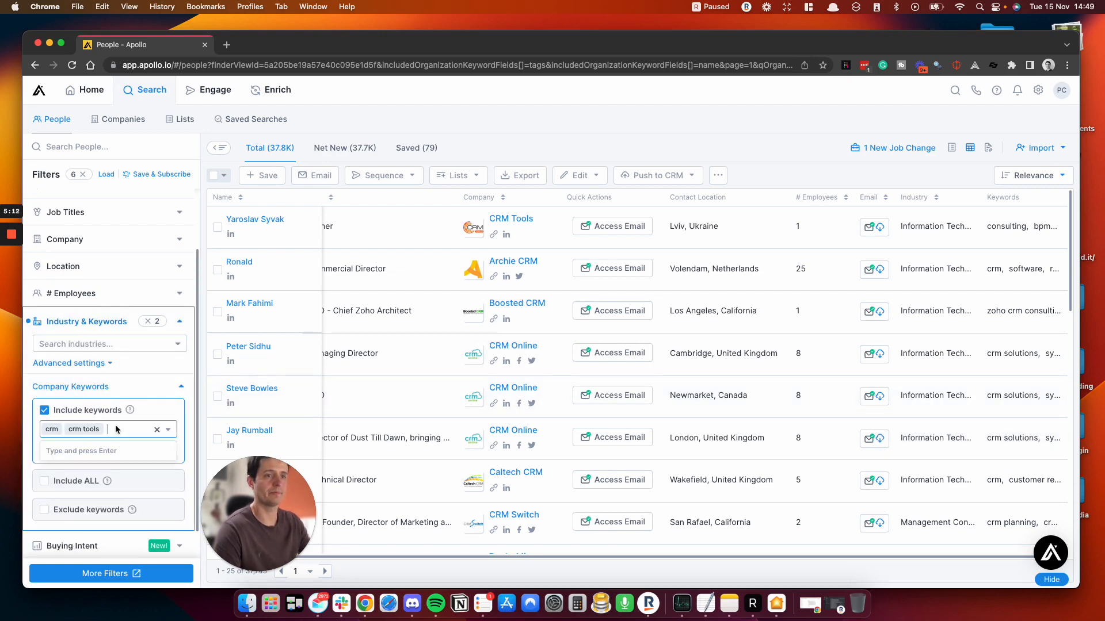
text(crm solu)
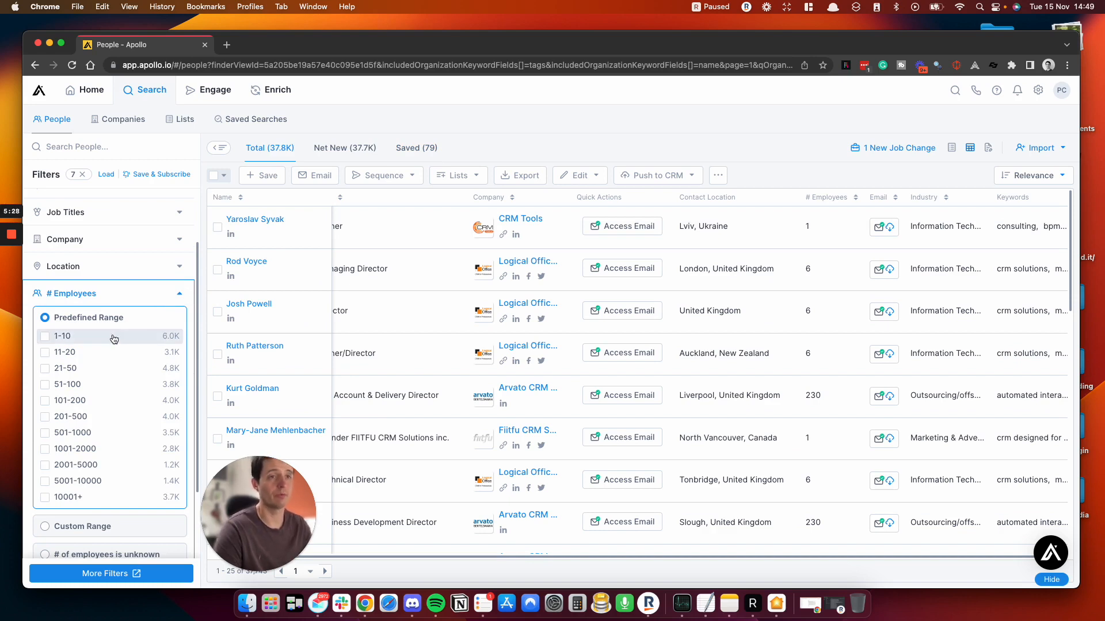
Tick the 1-10 employee range in the # Employees filter
click(46, 338)
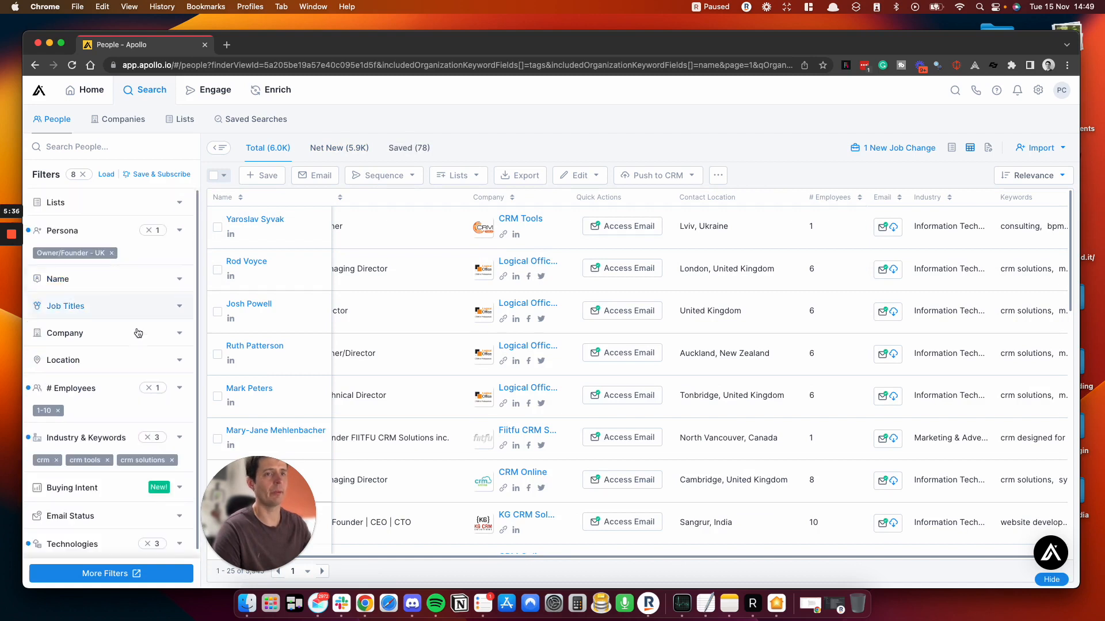
mouse_move(175, 370)
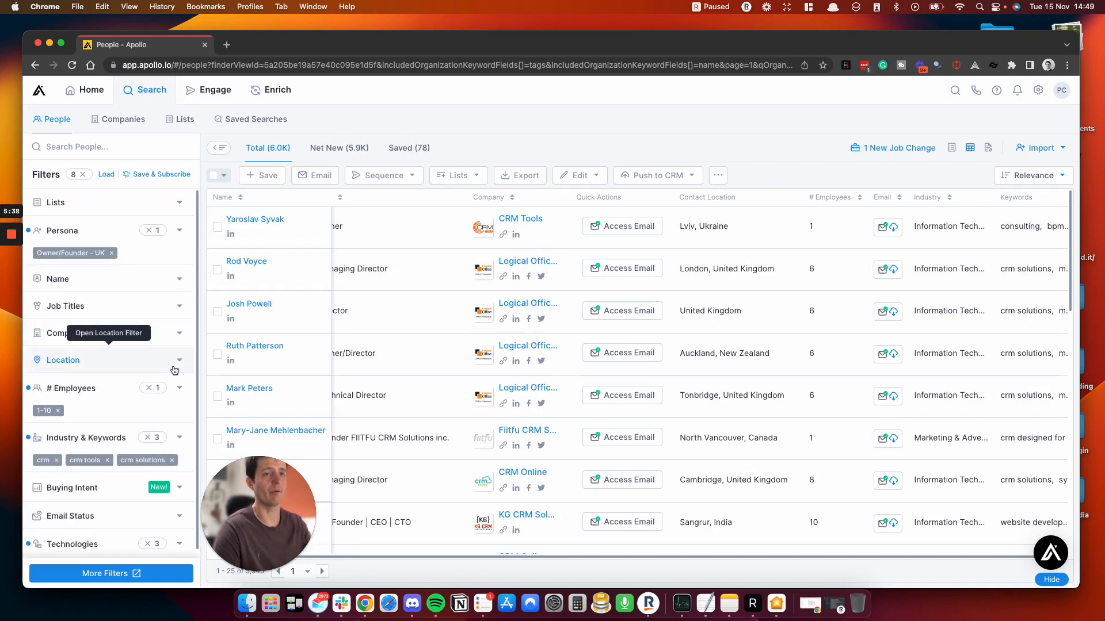
Set the contact location filter to London, United Kingdom
click(63, 361)
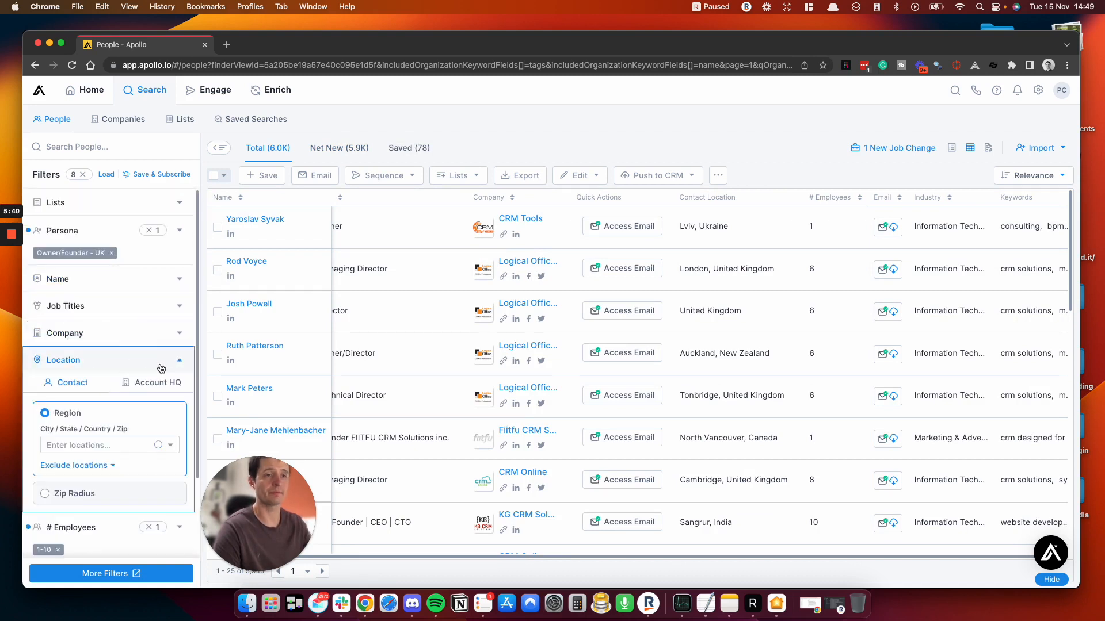
click(101, 445)
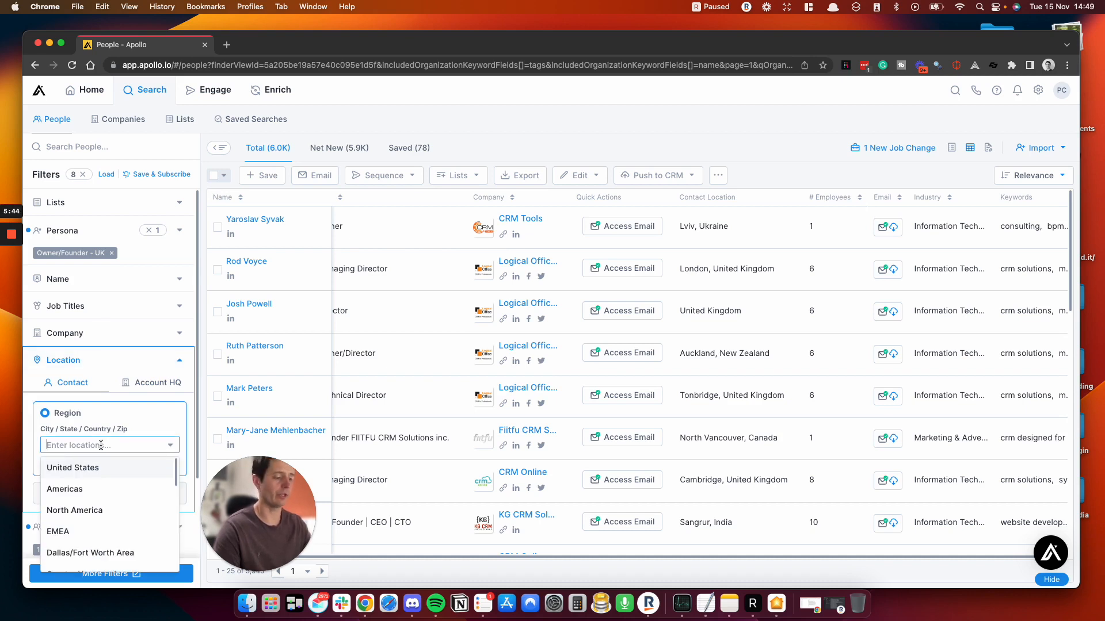
text(lond)
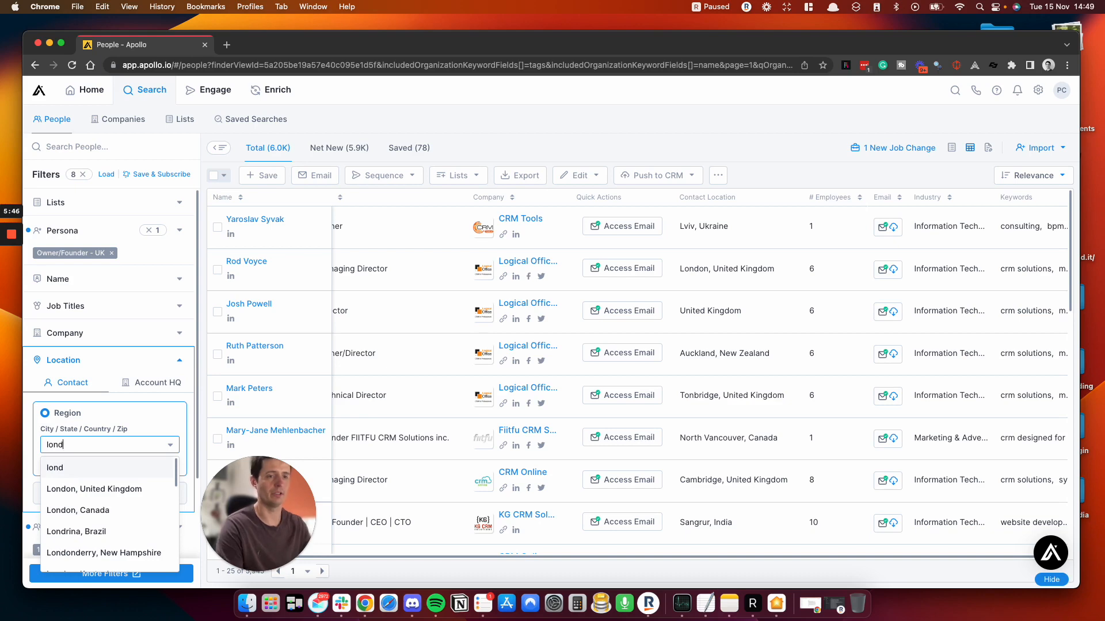
click(94, 489)
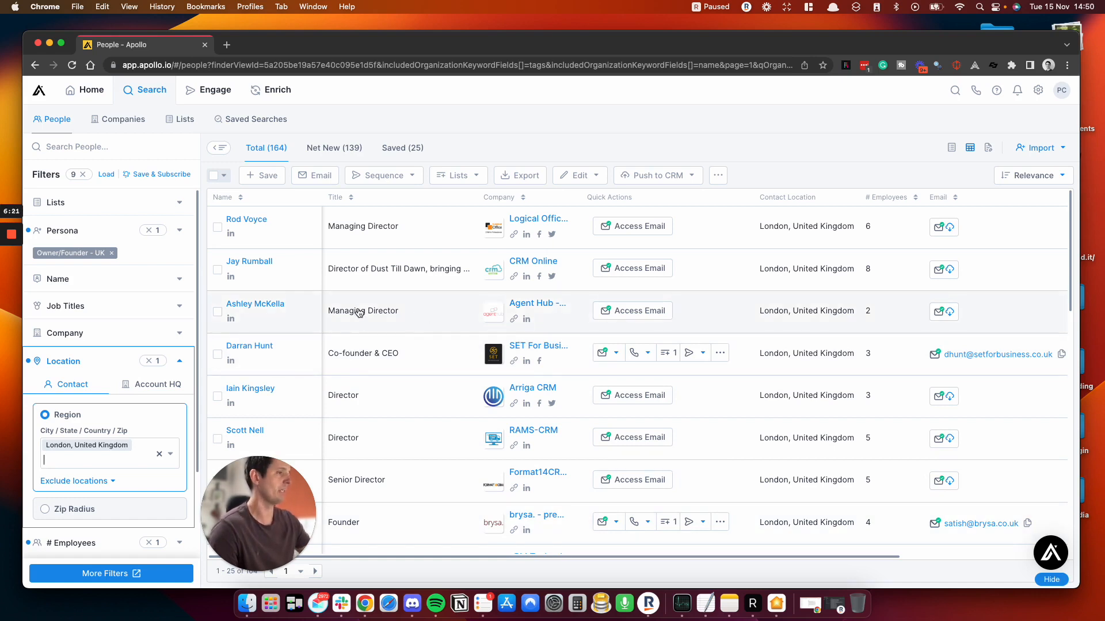
mouse_move(463, 373)
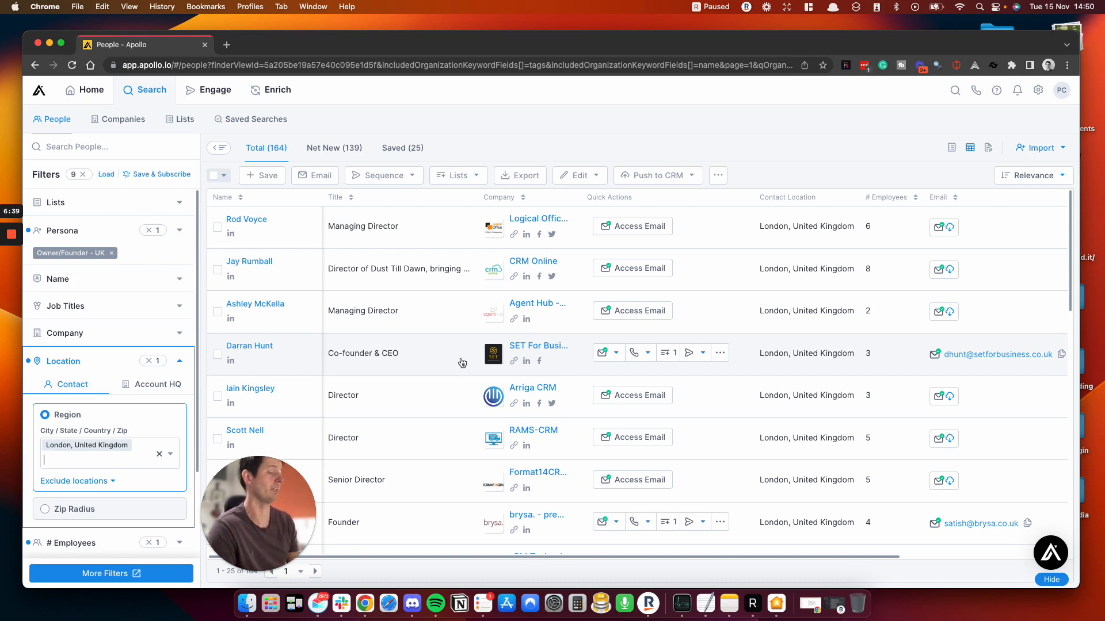
mouse_move(458, 365)
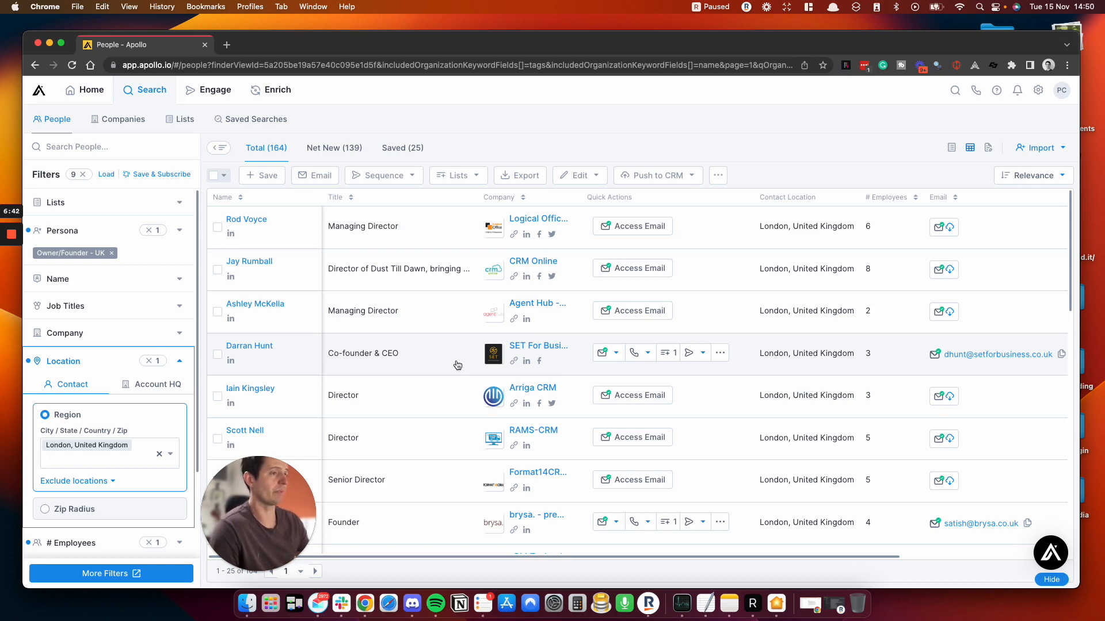
click(86, 458)
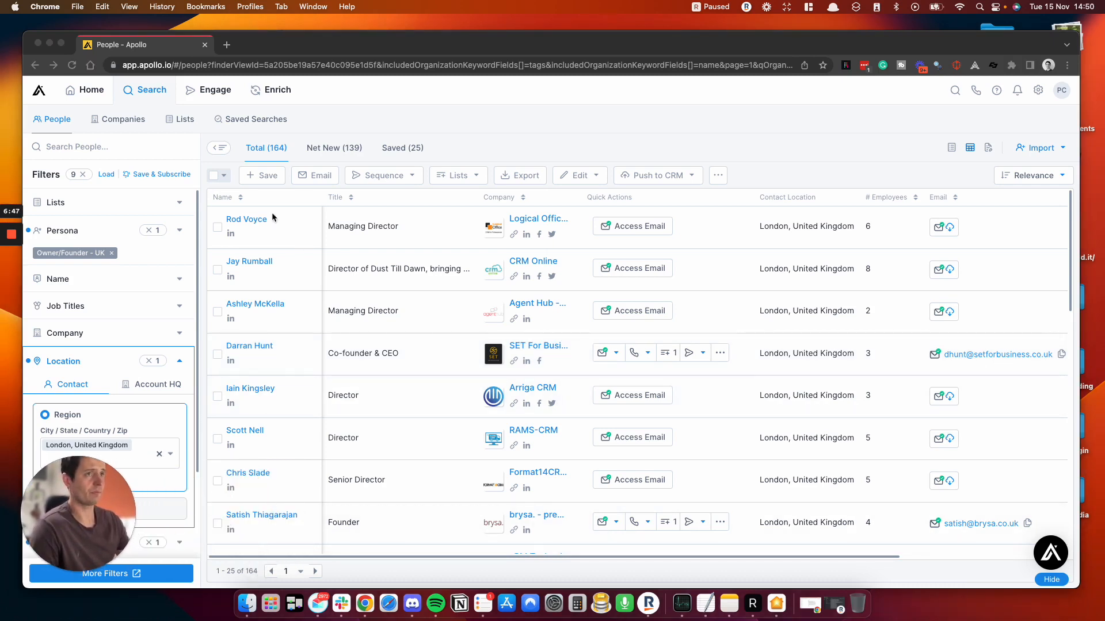
click(225, 176)
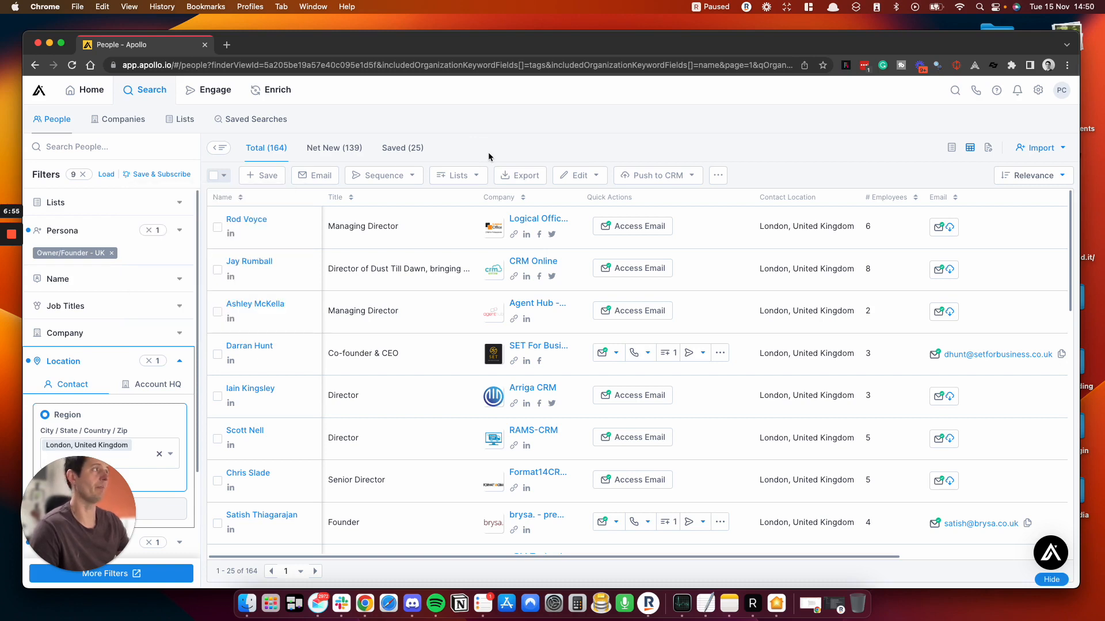
mouse_move(353, 128)
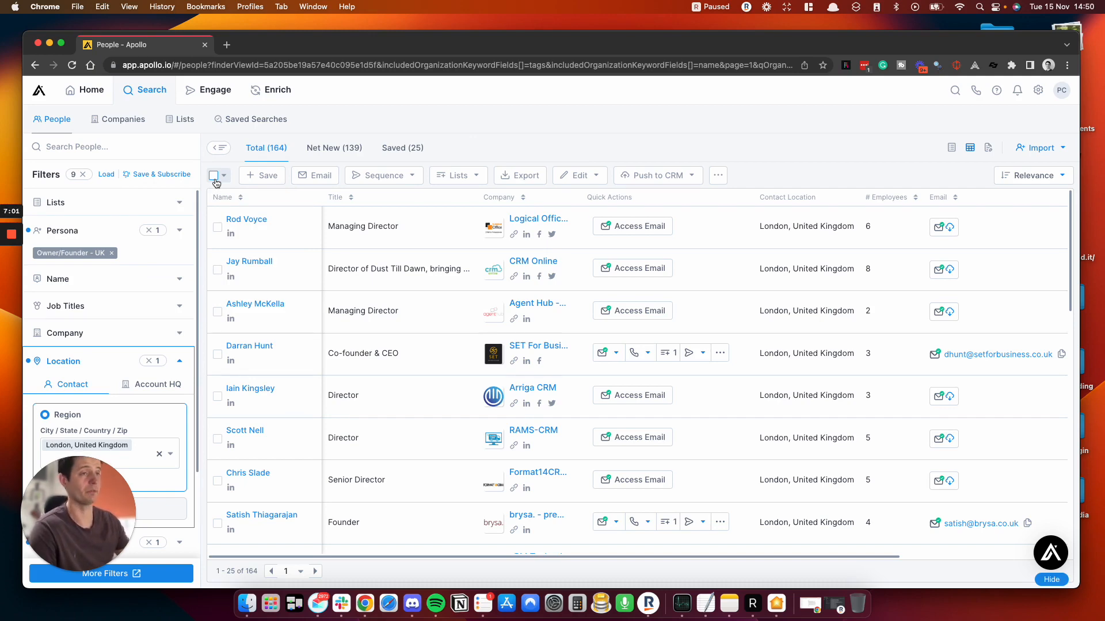
scroll(right, 3)
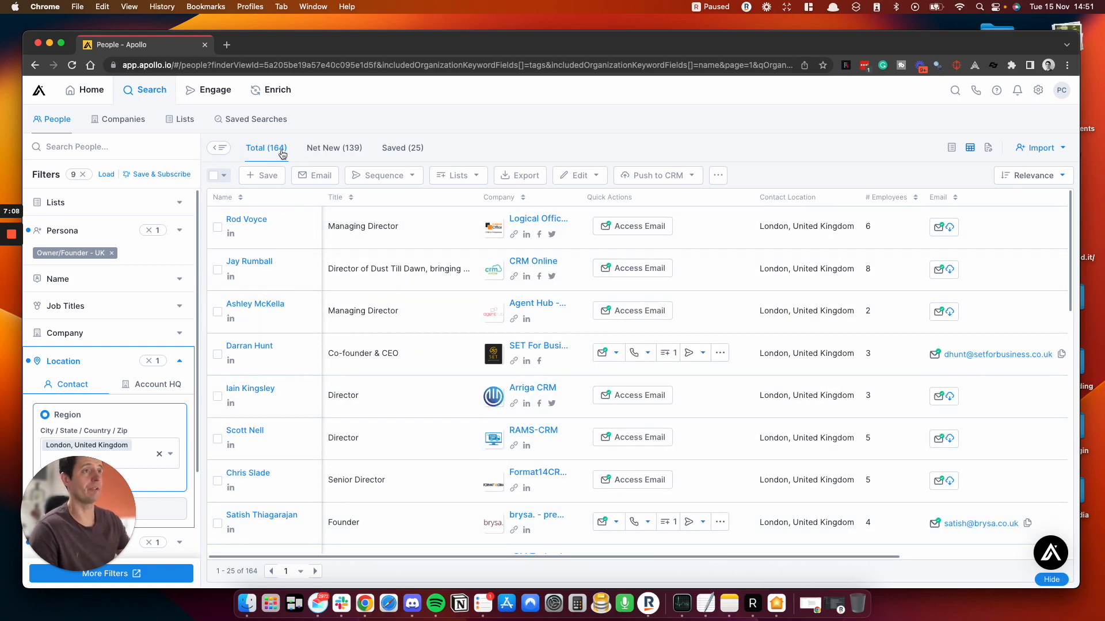
mouse_move(74, 273)
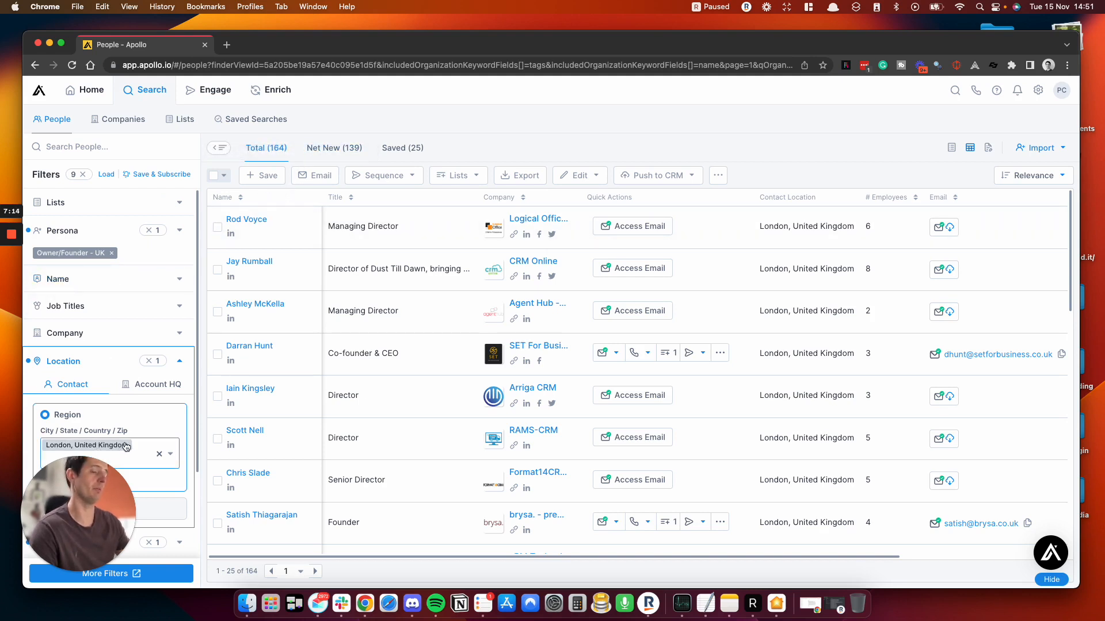
mouse_move(130, 446)
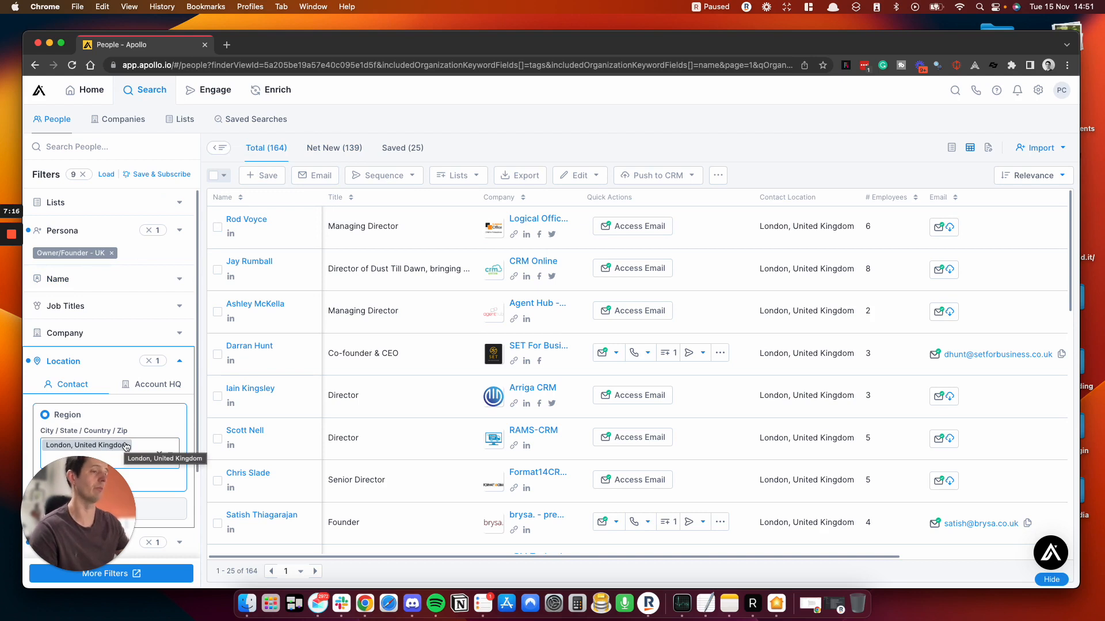